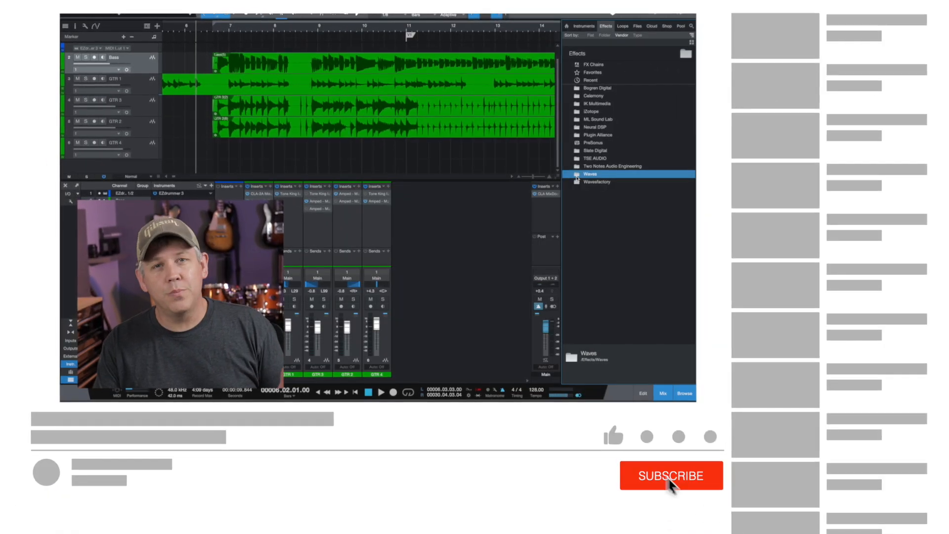
Sort the Effects browser by Vendor and expand the Waves folder to list its plugins.
left_click(612, 436)
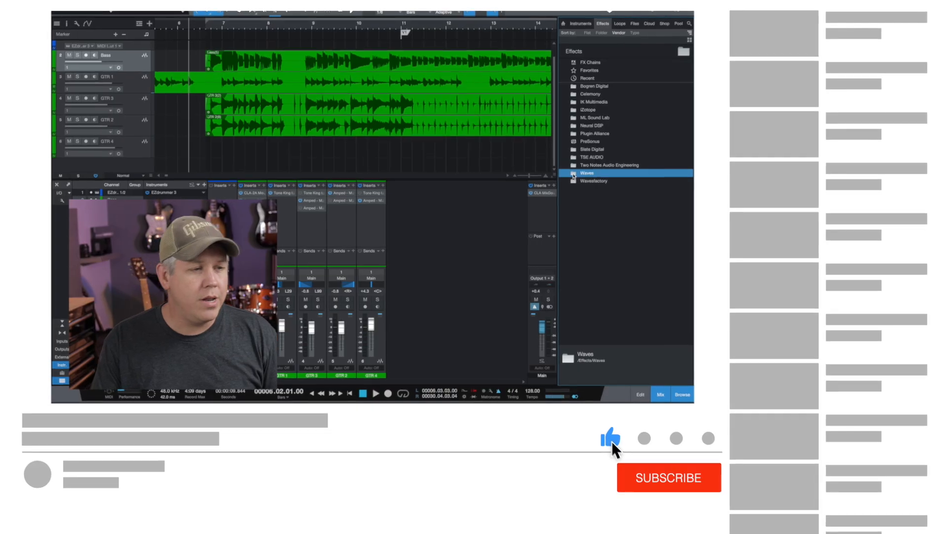
left_click(669, 477)
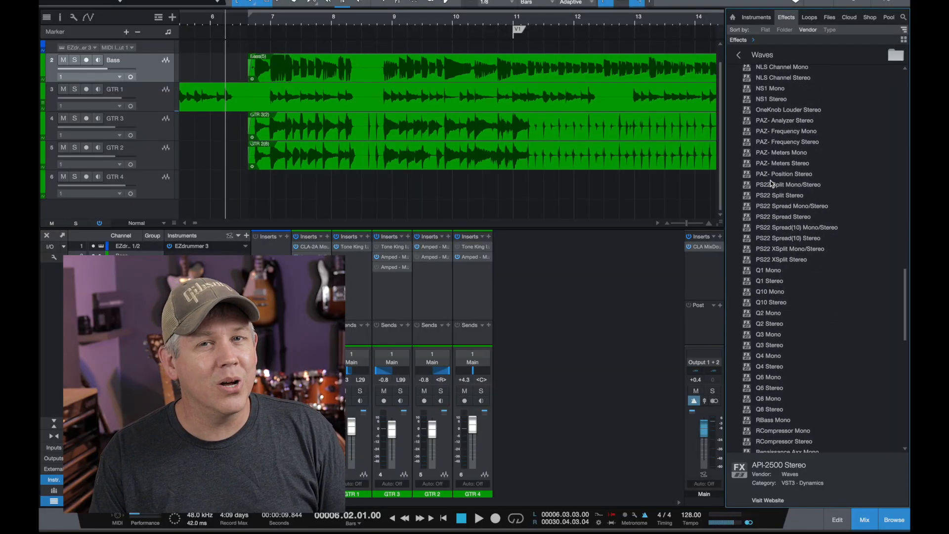
scroll("down", 3)
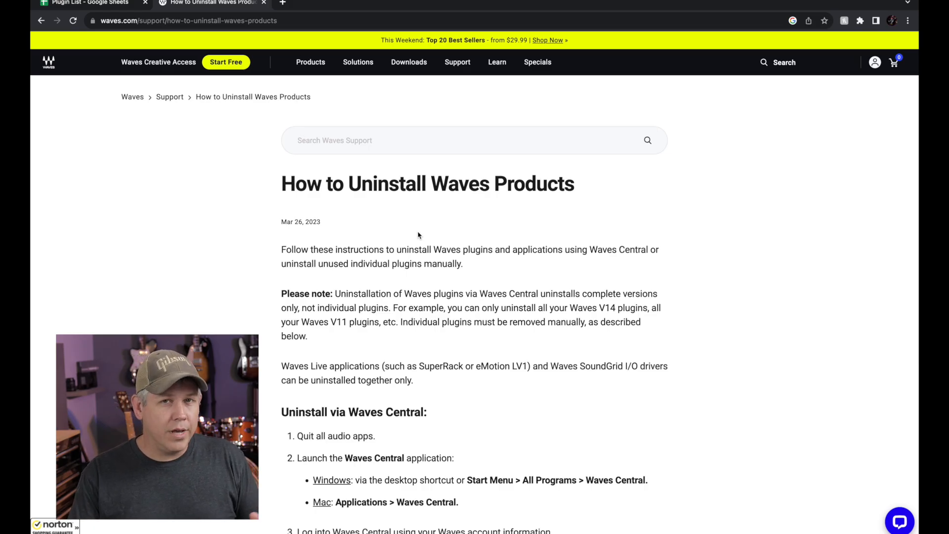
Read the manual-removal steps, highlighting the Windows and Mac plugin folder paths, down to the preferences section.
left_click_drag(280, 184, 460, 184)
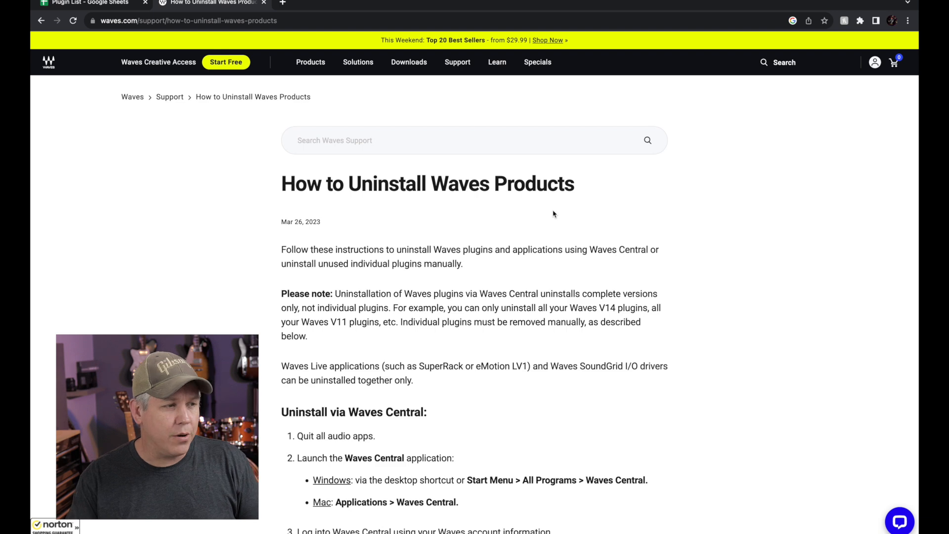
scroll("down", 3)
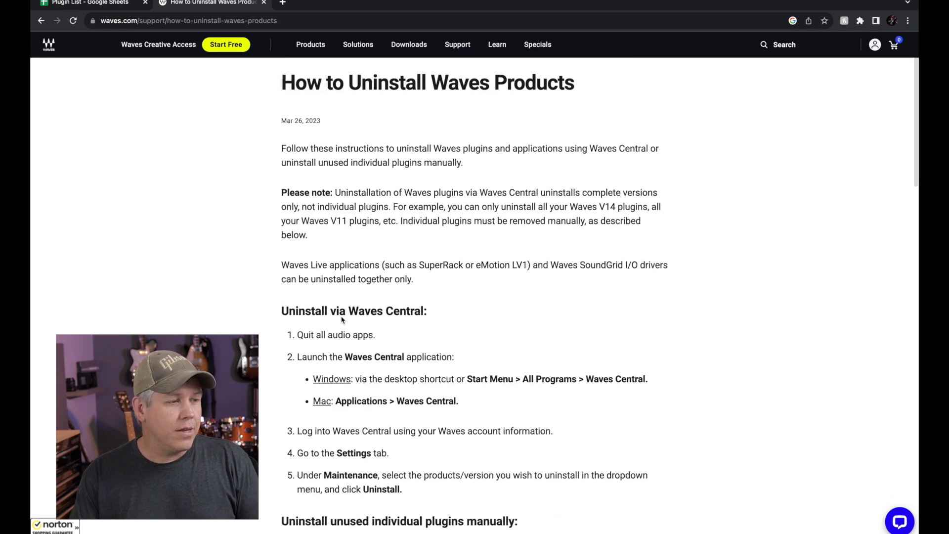
double_click(353, 311)
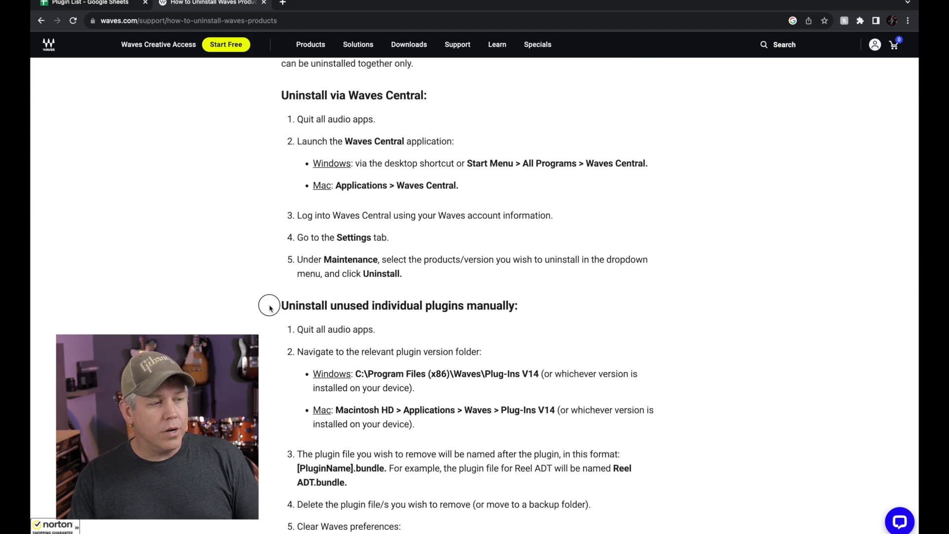
left_click_drag(281, 306, 517, 305)
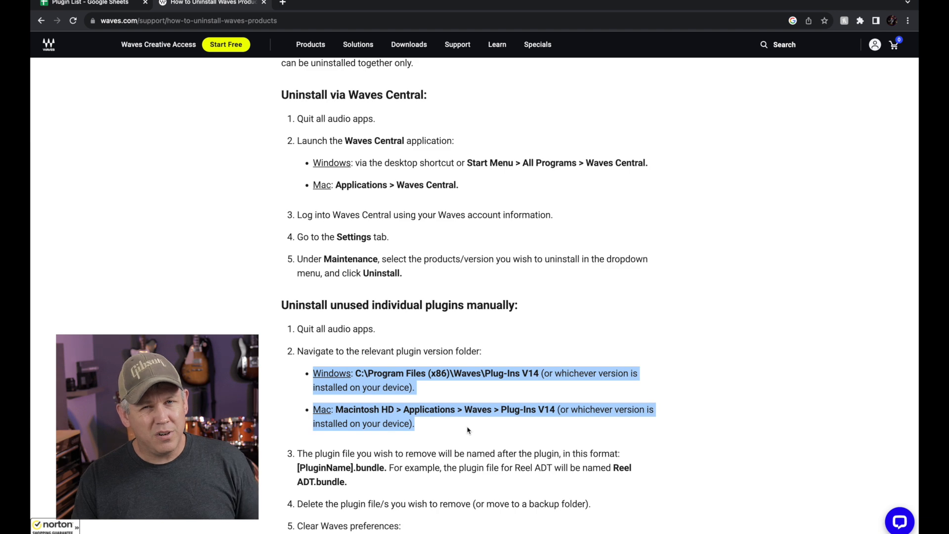
scroll("down", 3)
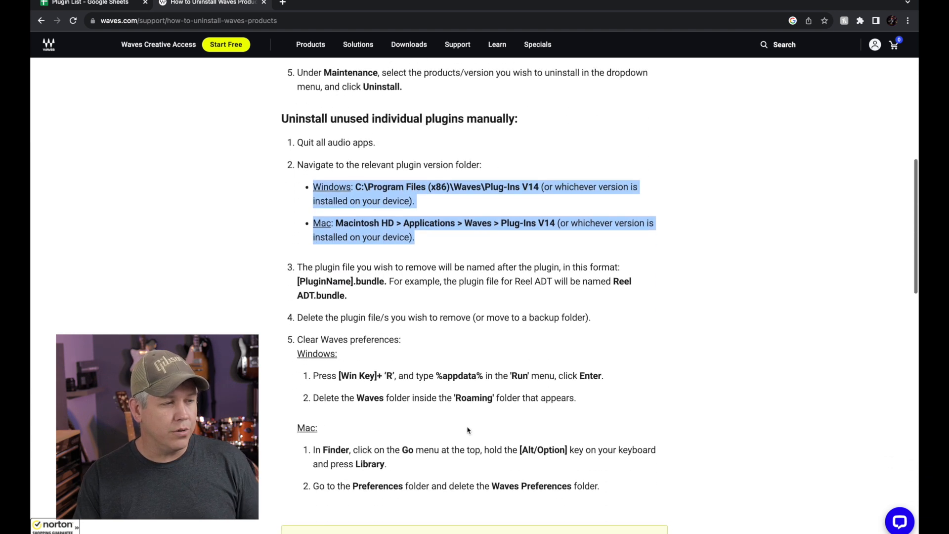
scroll("down", 3)
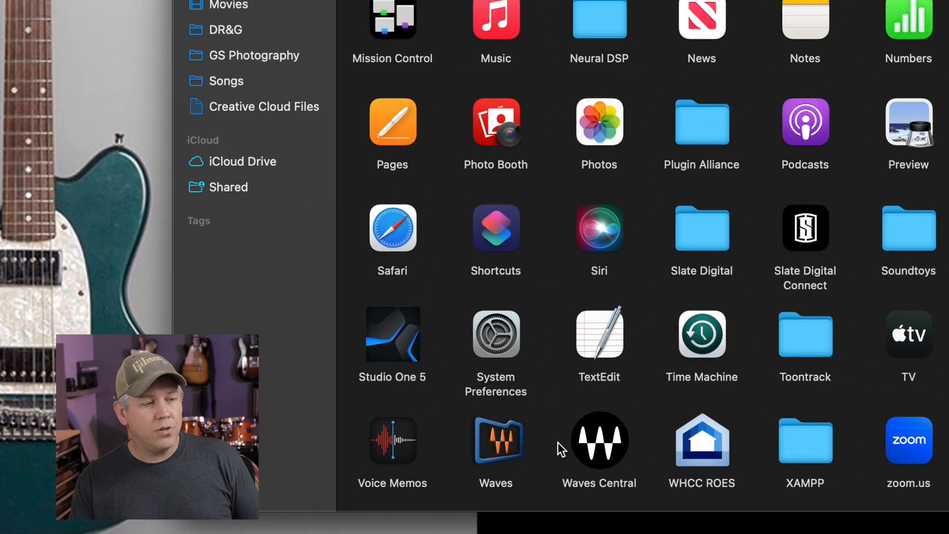
Launch Waves Central from the Applications folder.
left_click(599, 440)
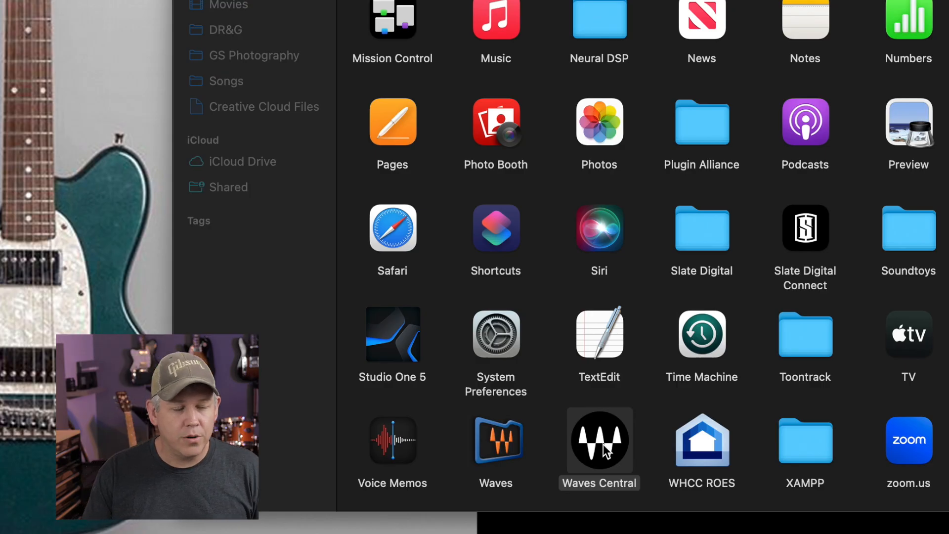
left_click(599, 442)
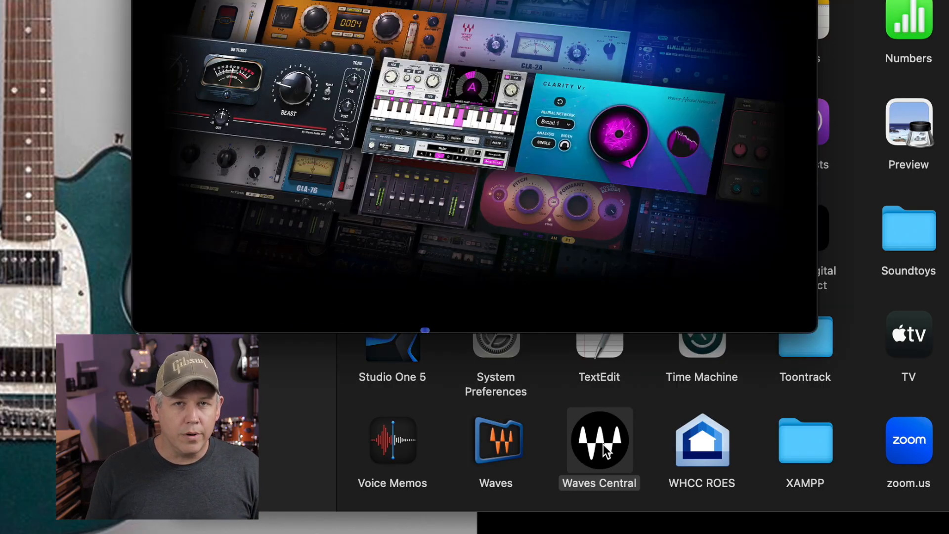
left_click(600, 440)
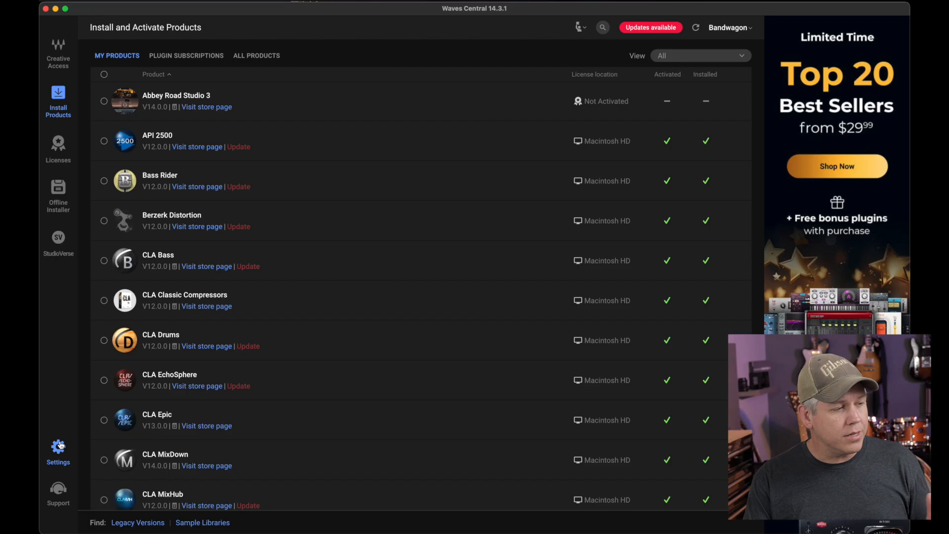
Review the Maintenance Uninstall options (V12, V13, V14 Plugins) in Waves Central settings, then close them.
left_click(58, 451)
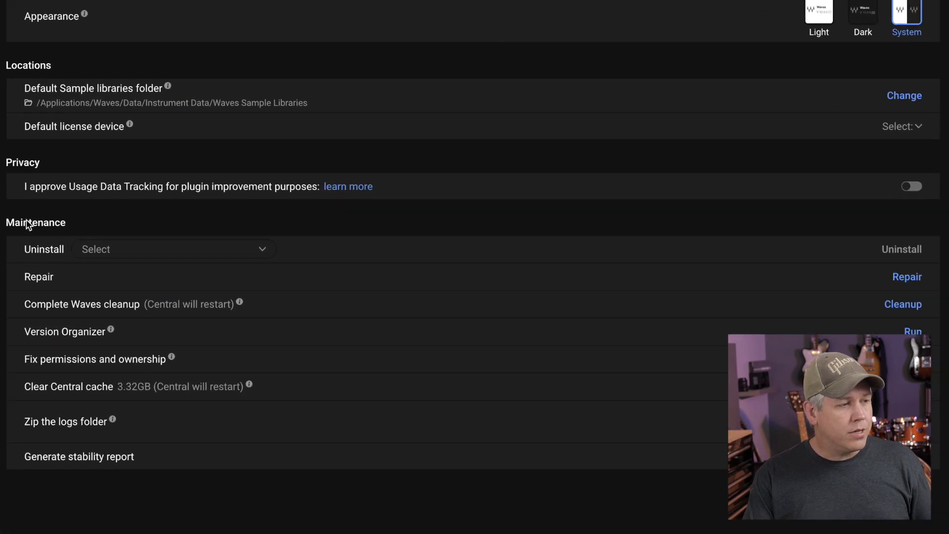
mouse_move(143, 252)
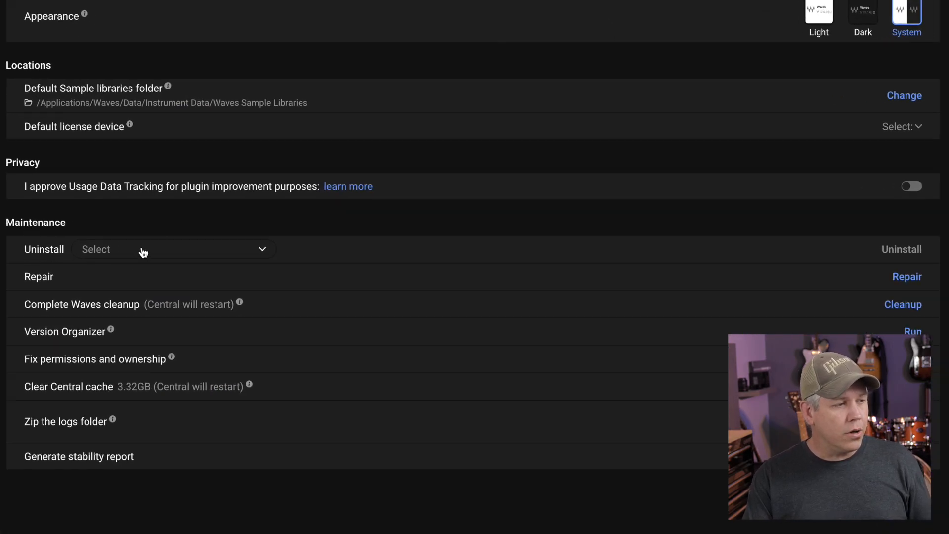
left_click(173, 249)
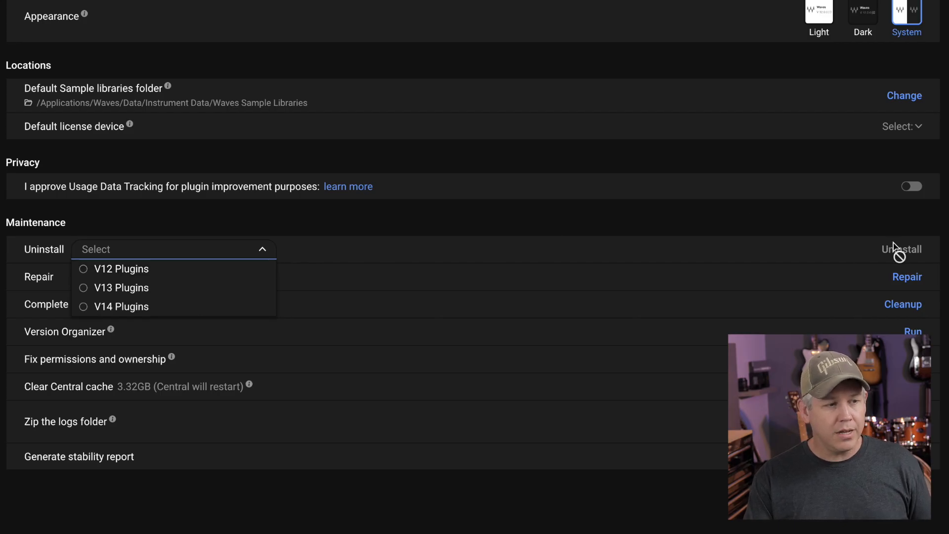
mouse_move(852, 243)
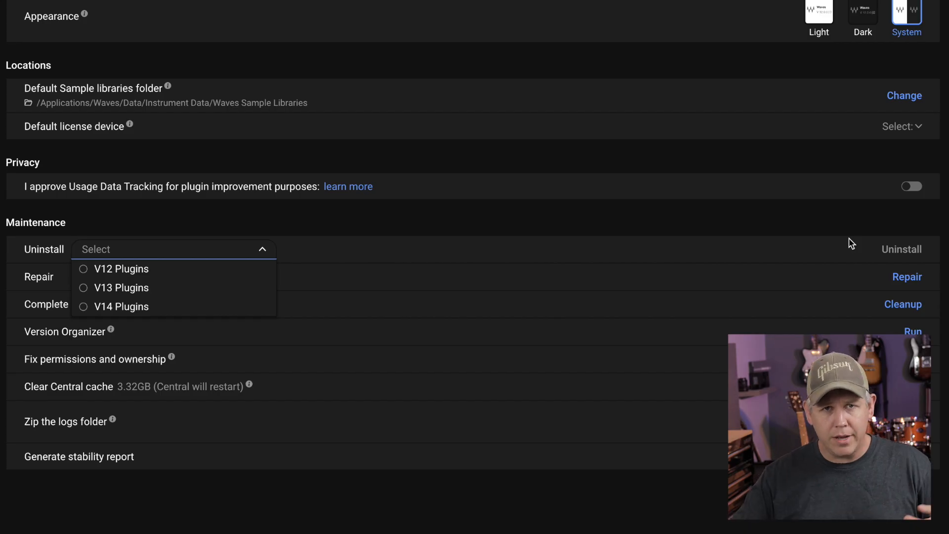
mouse_move(780, 246)
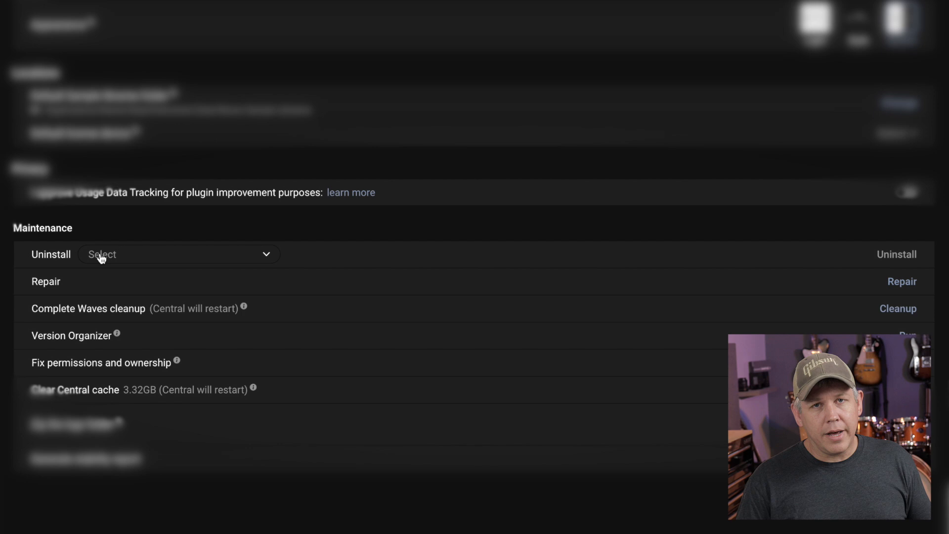
left_click(178, 254)
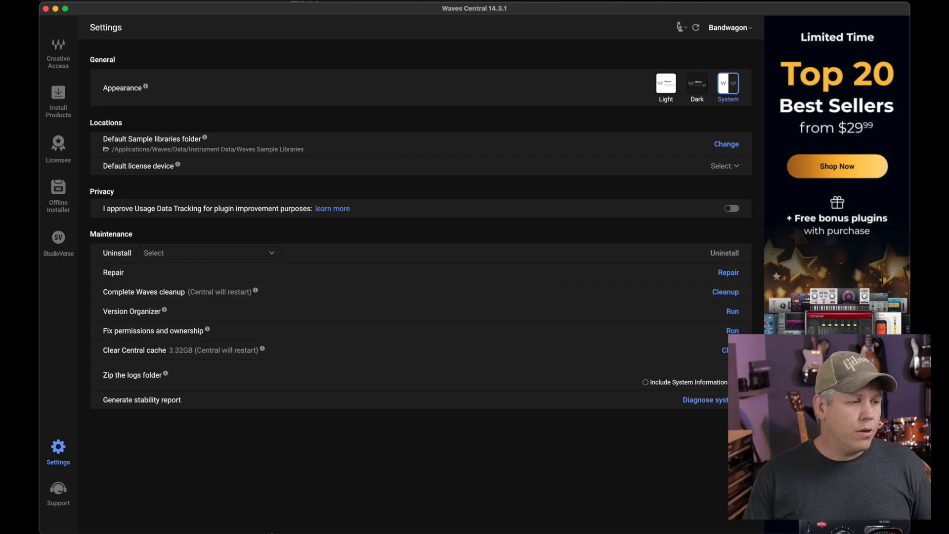
left_click(180, 514)
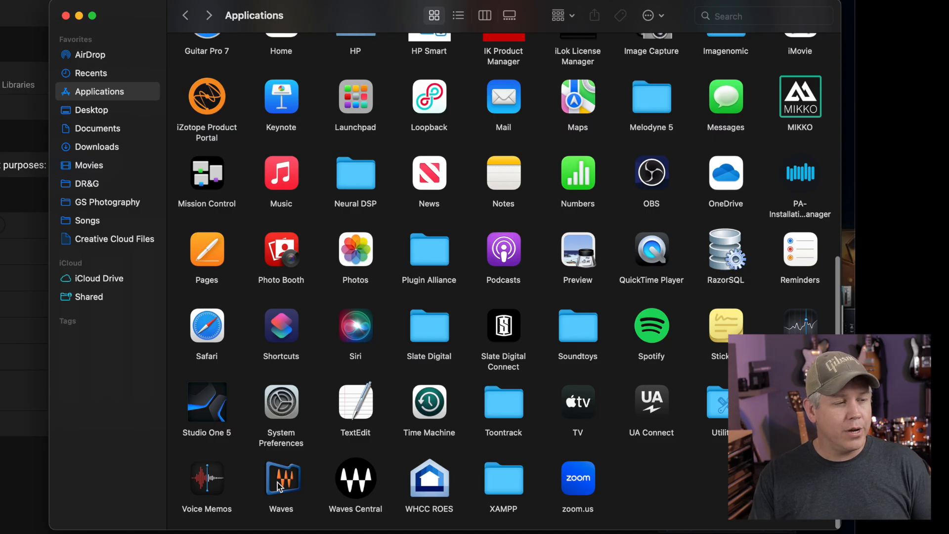
Open the Waves folder in Applications, browse the Plug-Ins V12 bundles, and go back to the Waves folder.
left_click(280, 482)
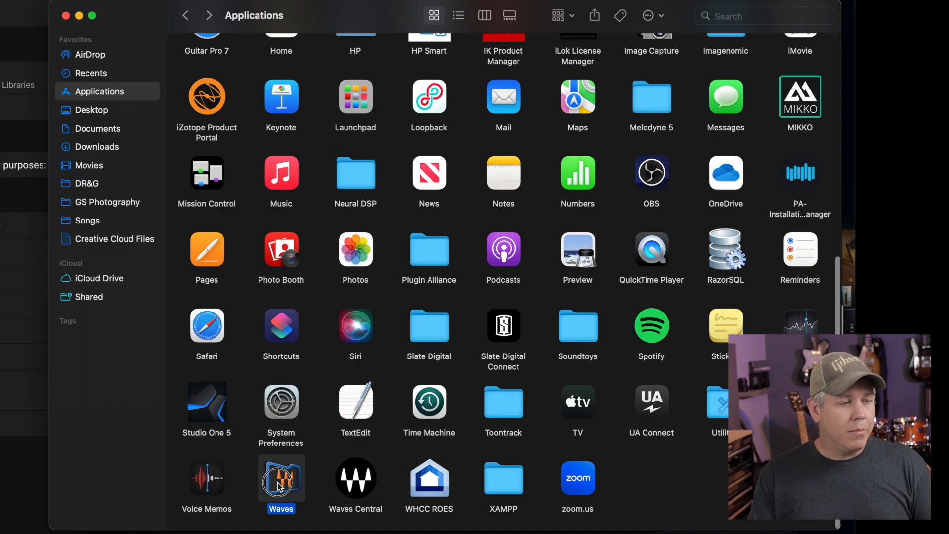
double_click(281, 479)
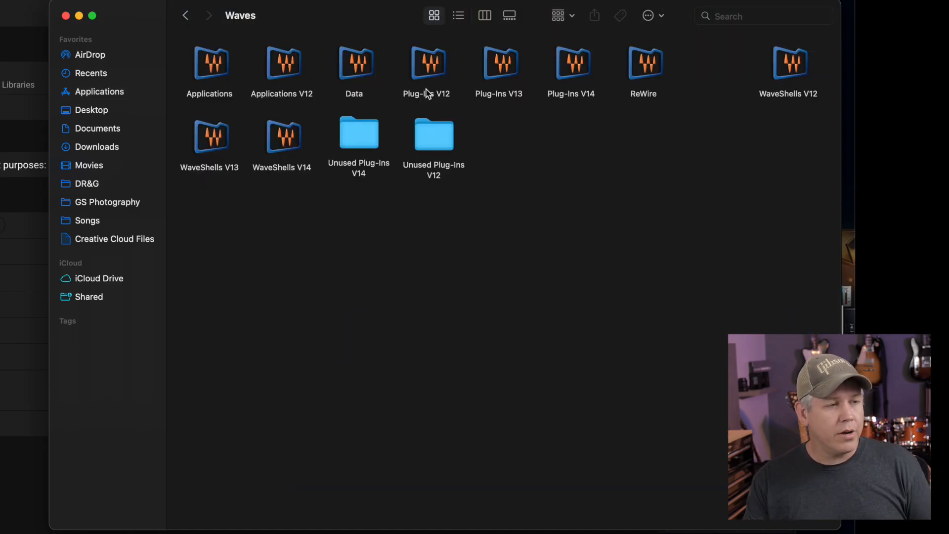
left_click(426, 63)
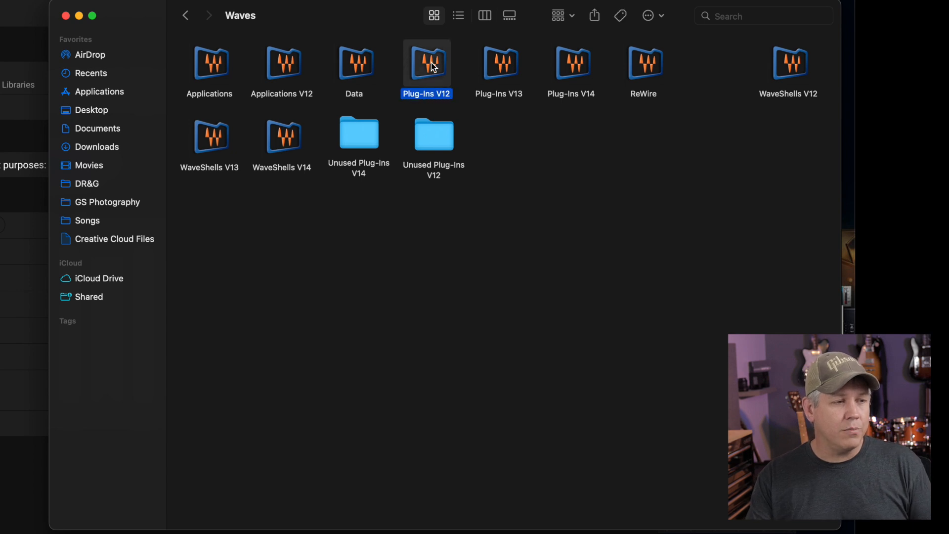
left_click(498, 63)
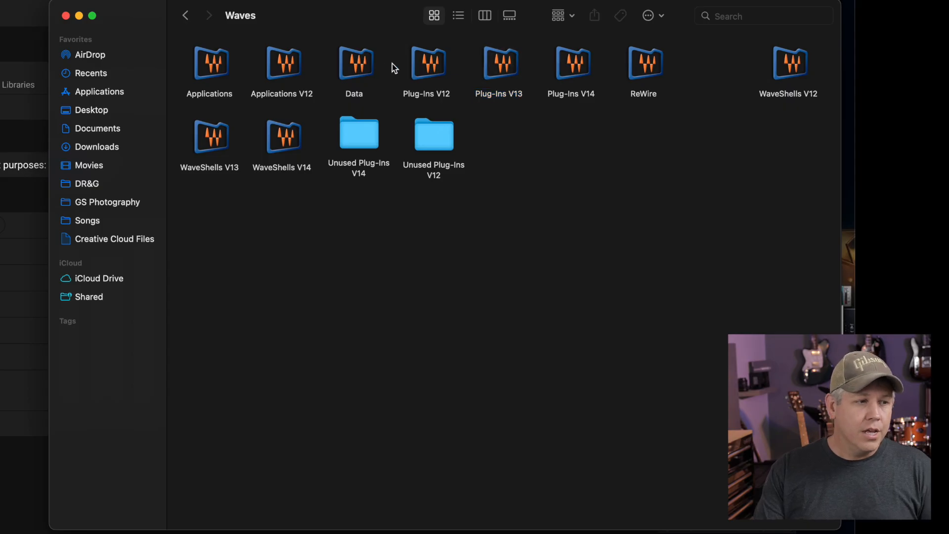
double_click(426, 64)
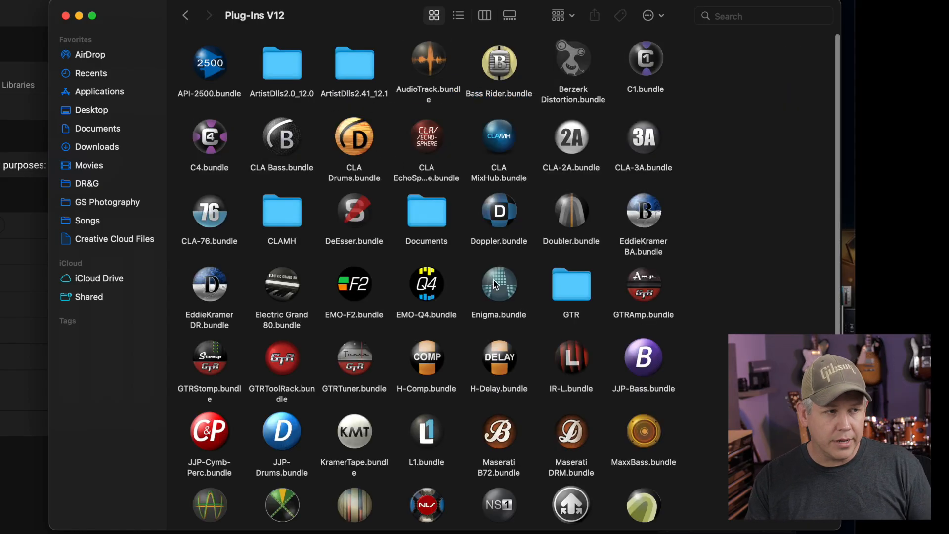
left_click(186, 14)
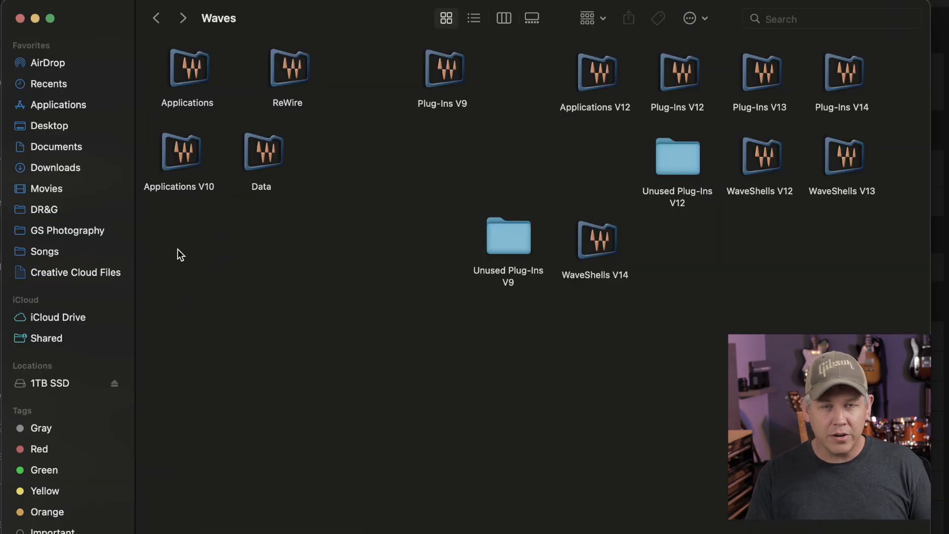
Name the new folder Unused Plug-Ins V9 inside the Waves folder.
left_click(508, 236)
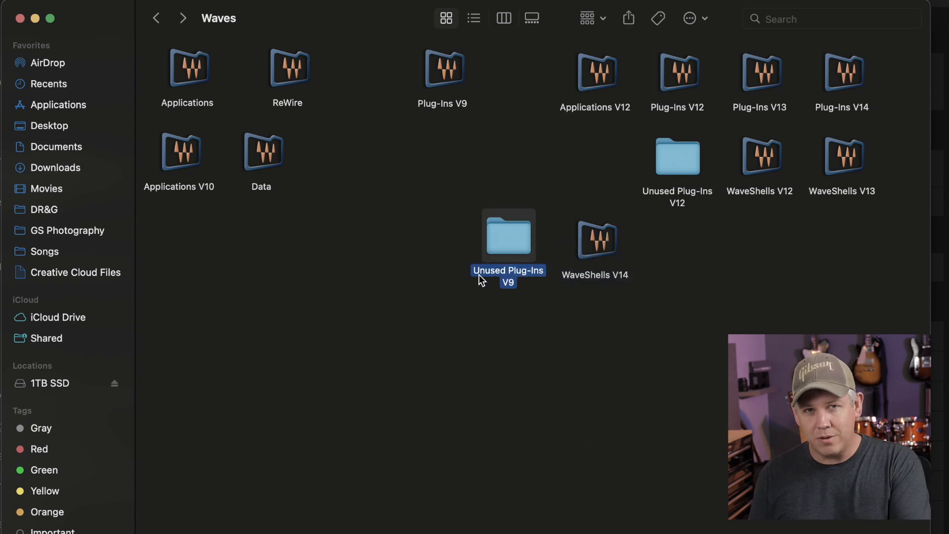
right_click(442, 66)
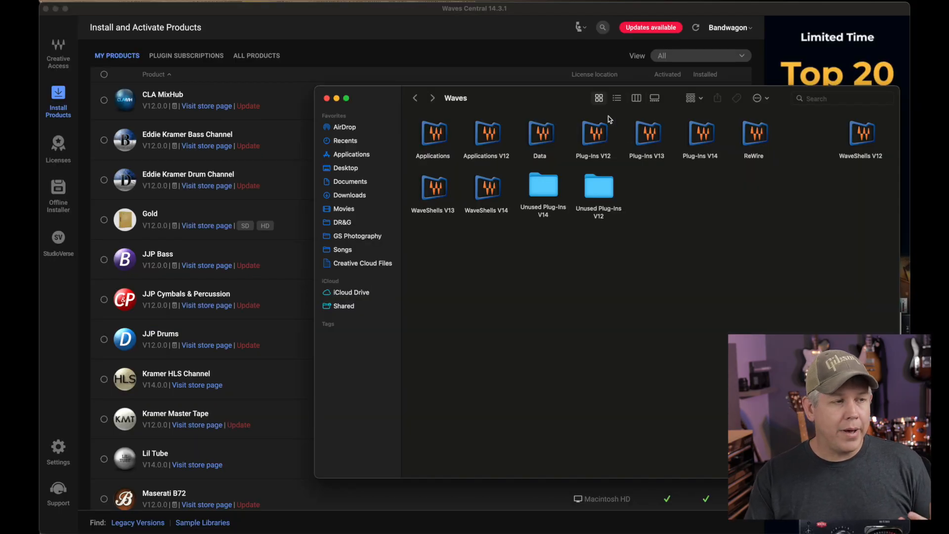
mouse_move(593, 143)
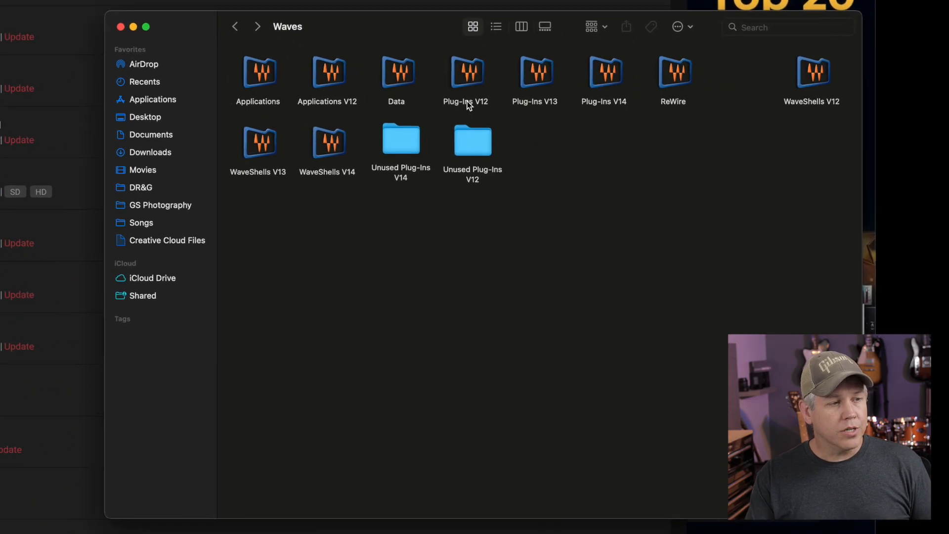
mouse_move(466, 79)
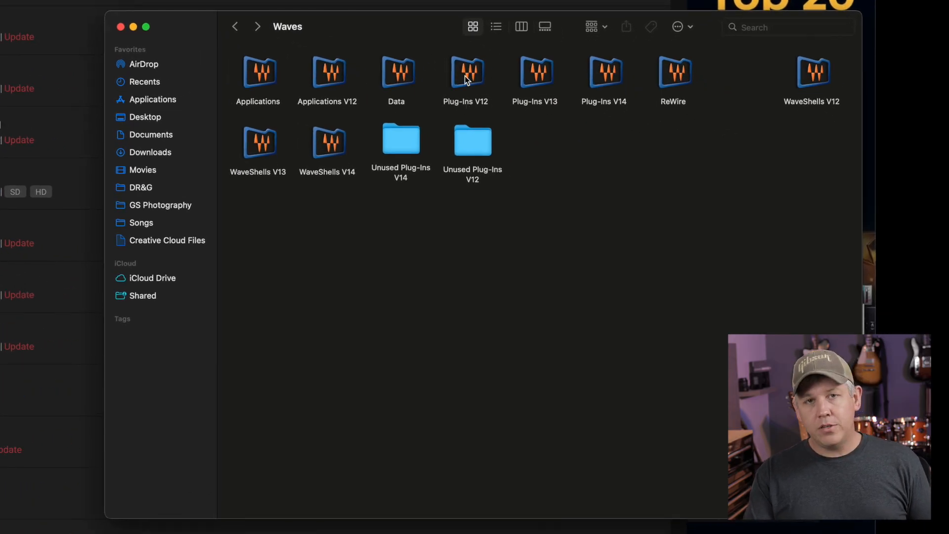
Browse the Plug-Ins V12 bundles and open Applications in a separate Finder tab.
double_click(466, 74)
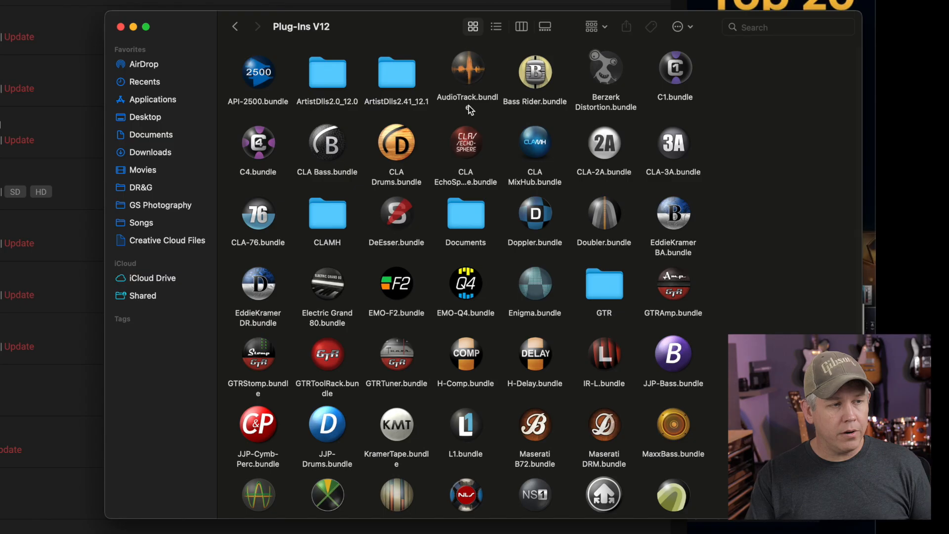
right_click(467, 72)
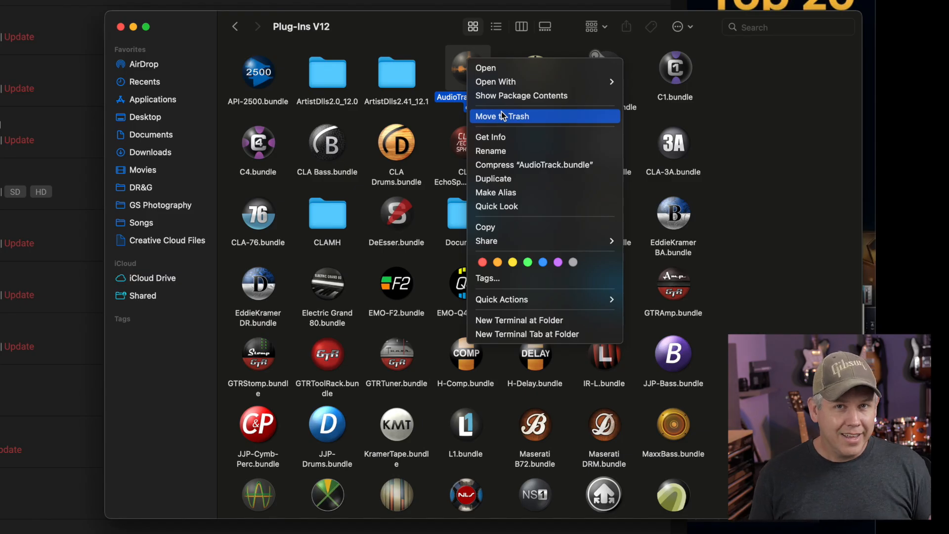
mouse_move(743, 145)
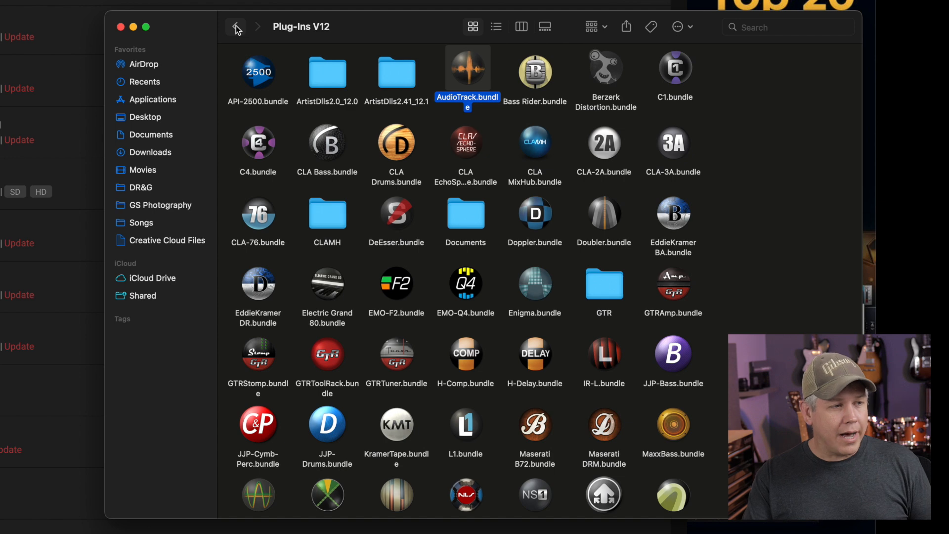
left_click(235, 25)
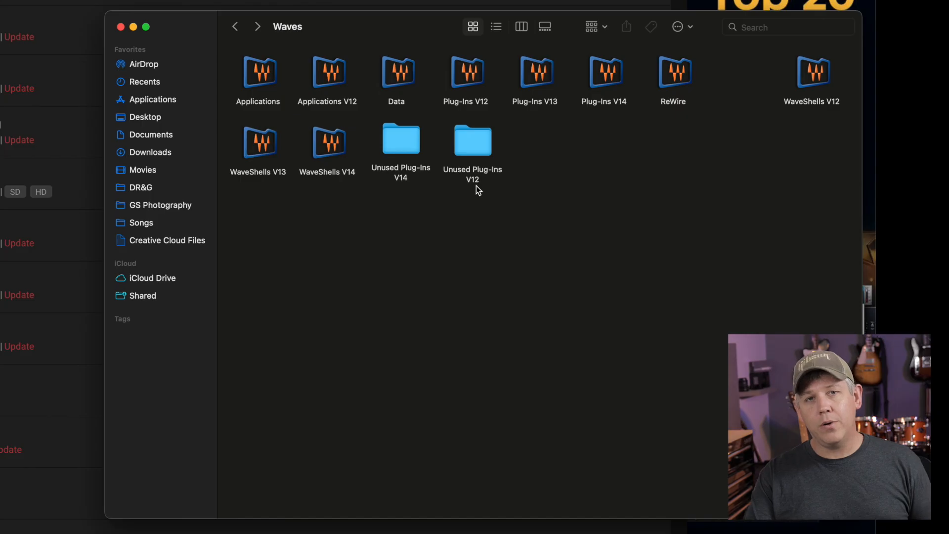
left_click(401, 141)
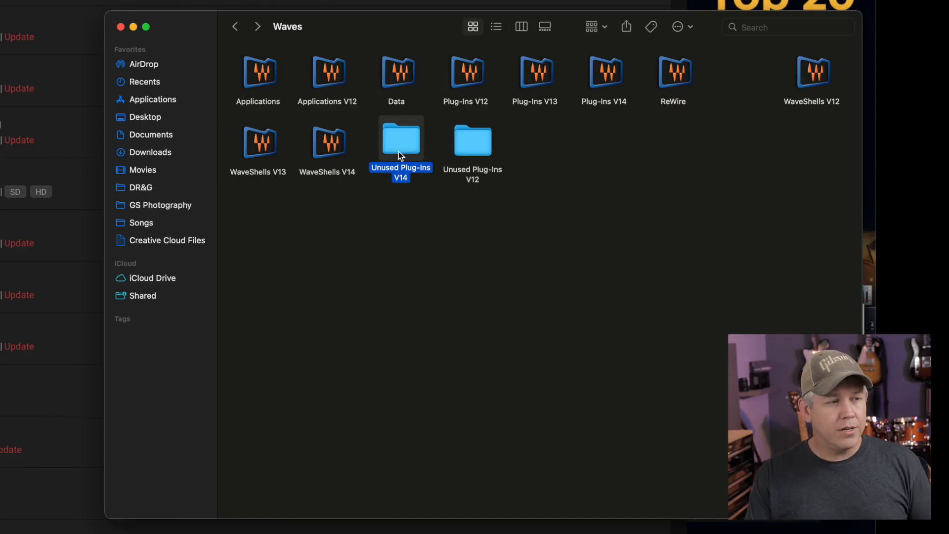
mouse_move(406, 188)
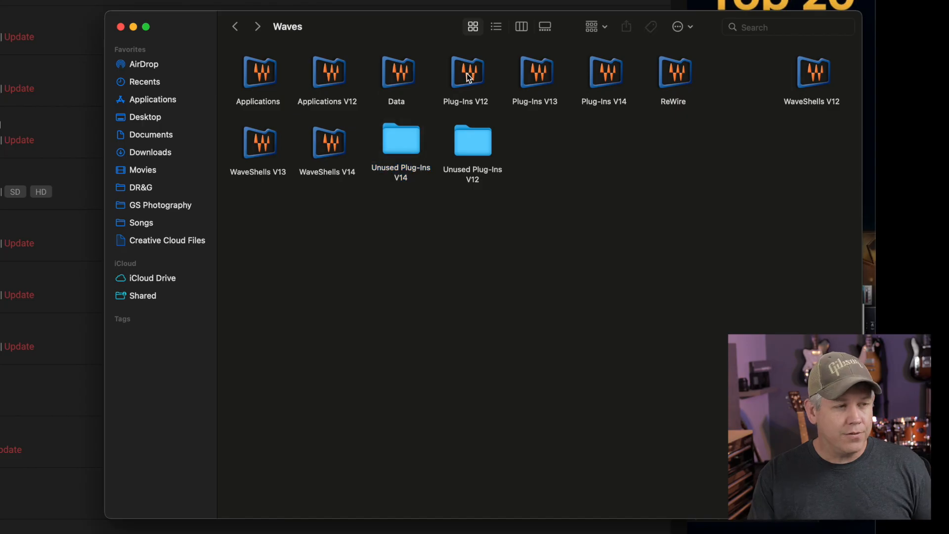
double_click(466, 72)
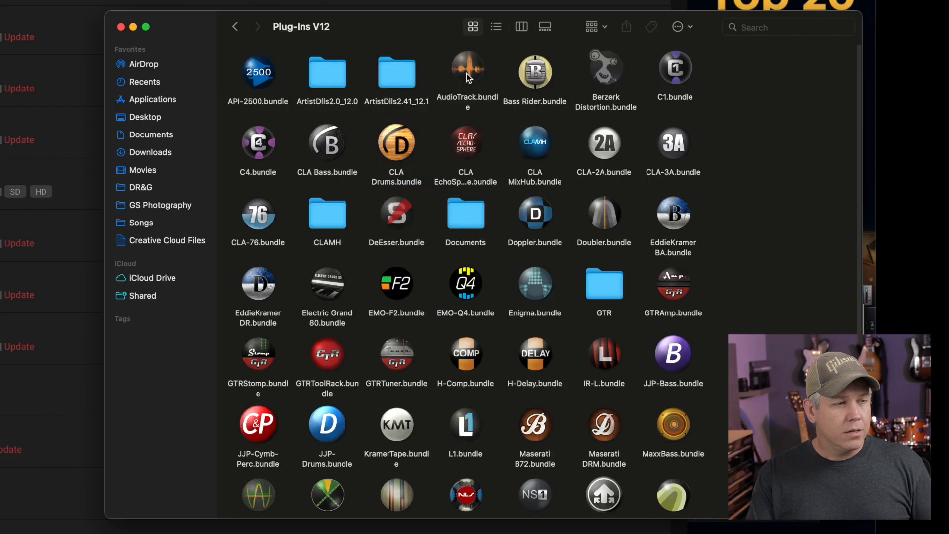
mouse_move(155, 121)
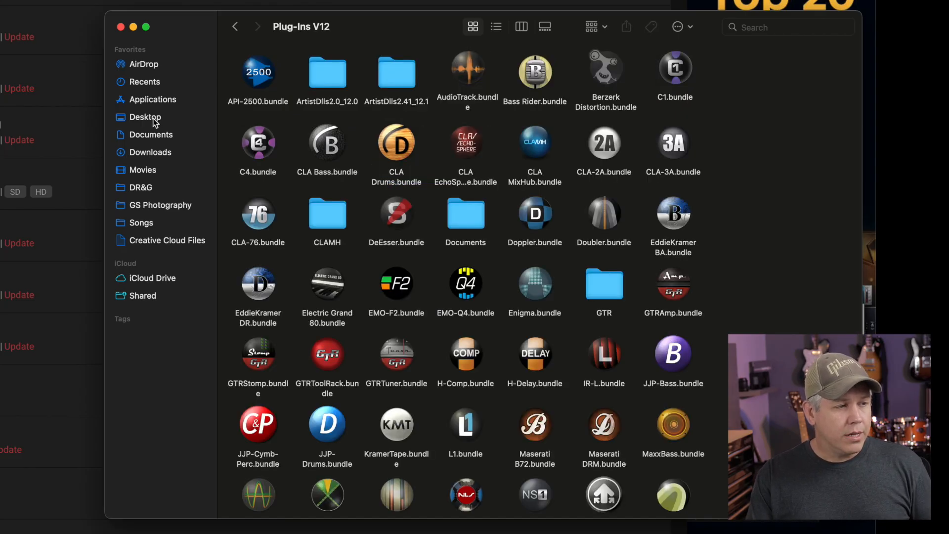
right_click(152, 99)
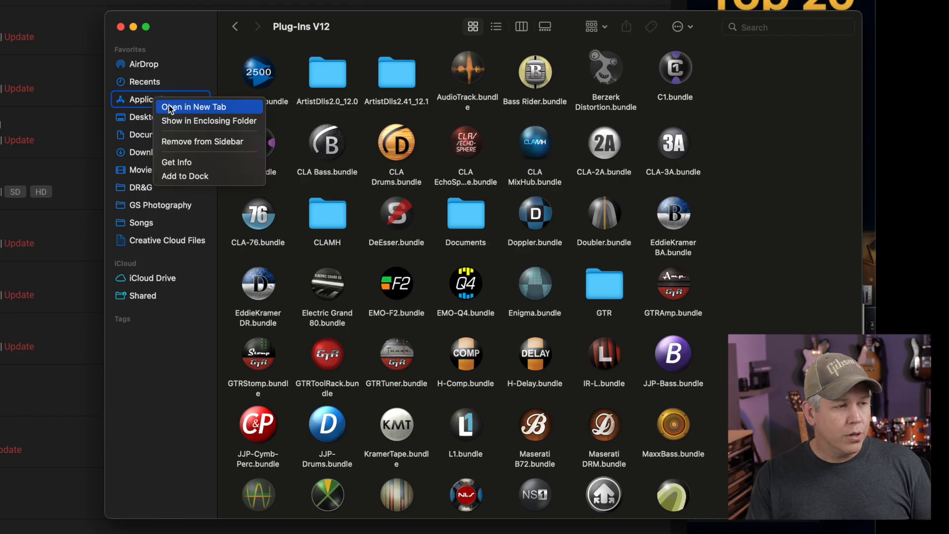
left_click(195, 107)
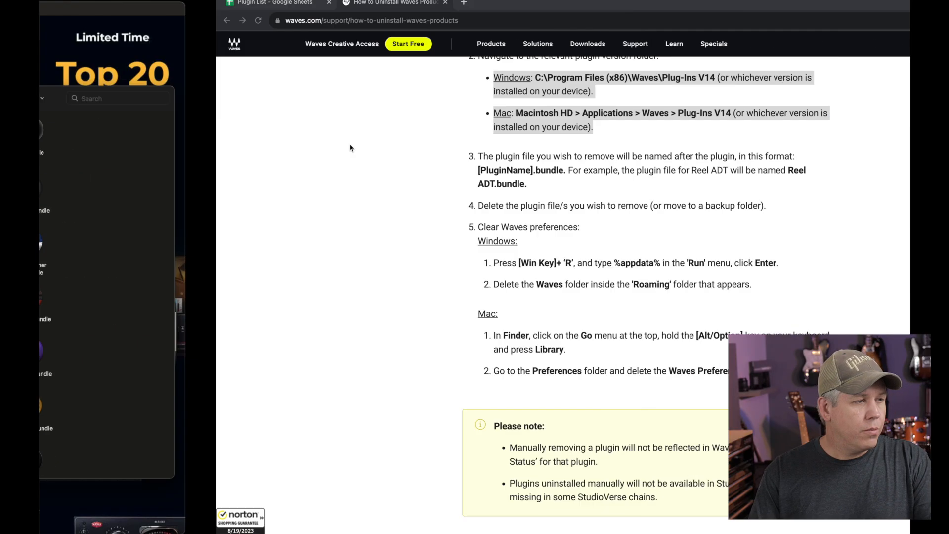
Check the Plugin List sheet for Remove-marked entries such as JP Drums and Kromer HLS.
left_click(97, 2)
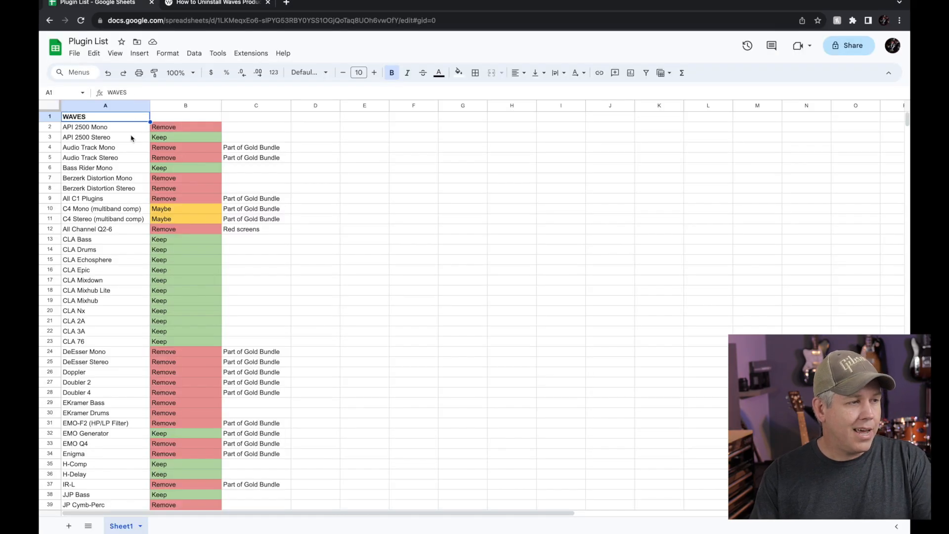
scroll("down", 3)
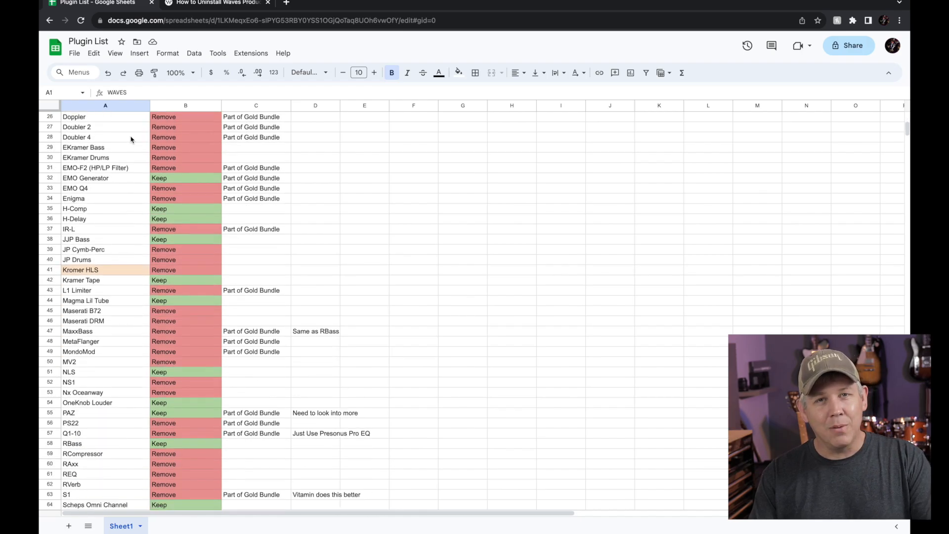
scroll("down", 3)
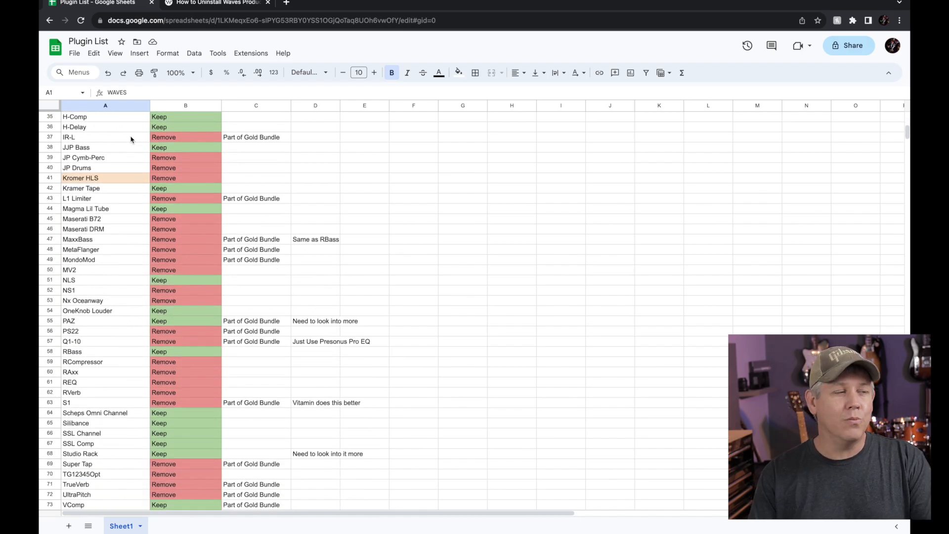
left_click(185, 169)
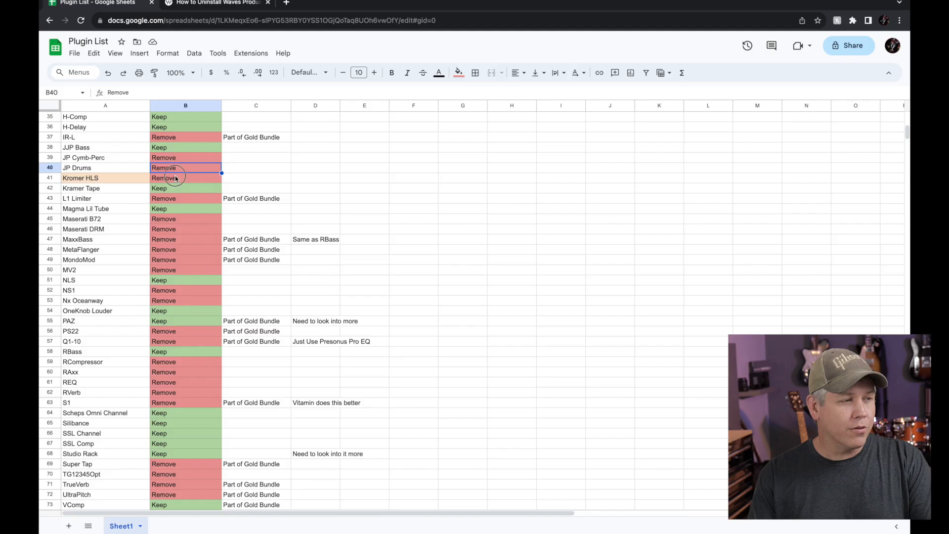
left_click(185, 178)
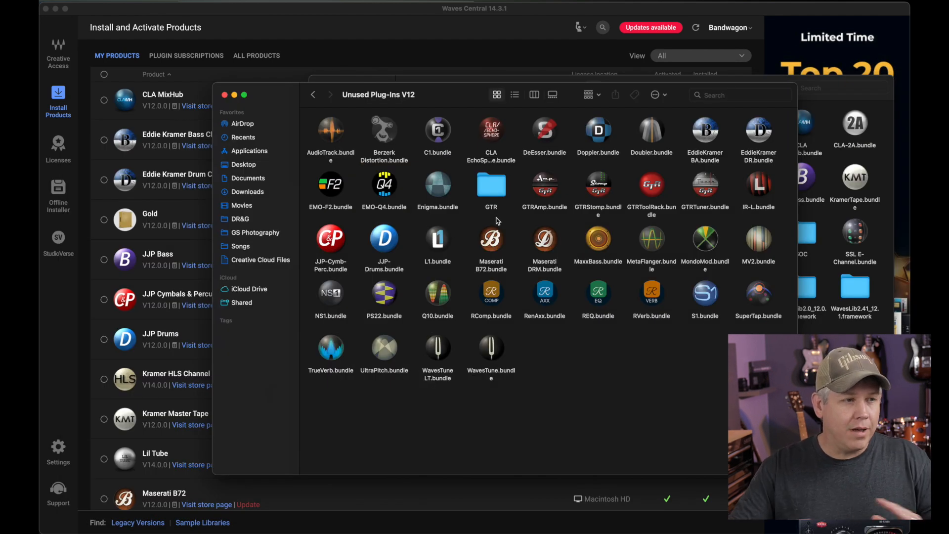
mouse_move(534, 306)
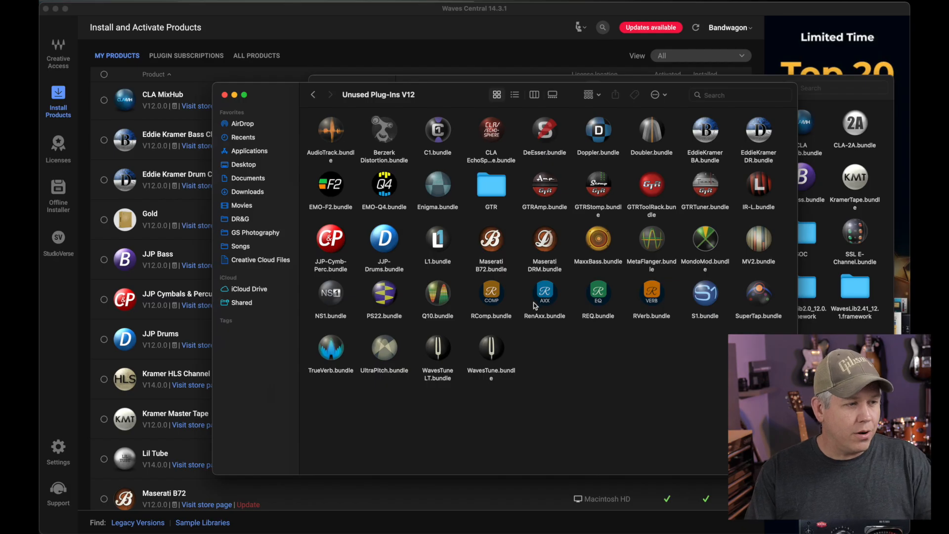
mouse_move(560, 368)
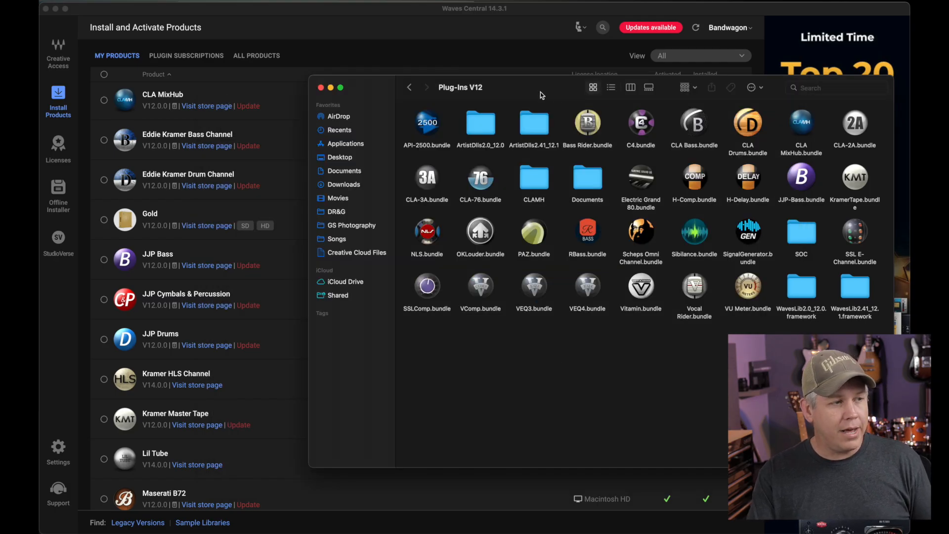
Return to the Plugin List spreadsheet after moving the Remove-marked bundles into Unused Plug-Ins V12.
left_click(321, 87)
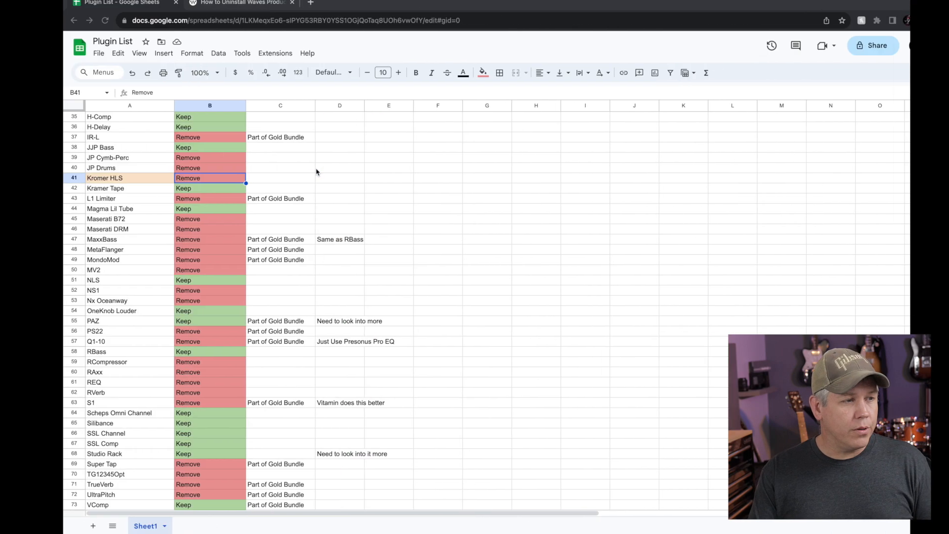
Switch to the Waves uninstall guide for the Mac preferences-clearing step.
left_click(214, 4)
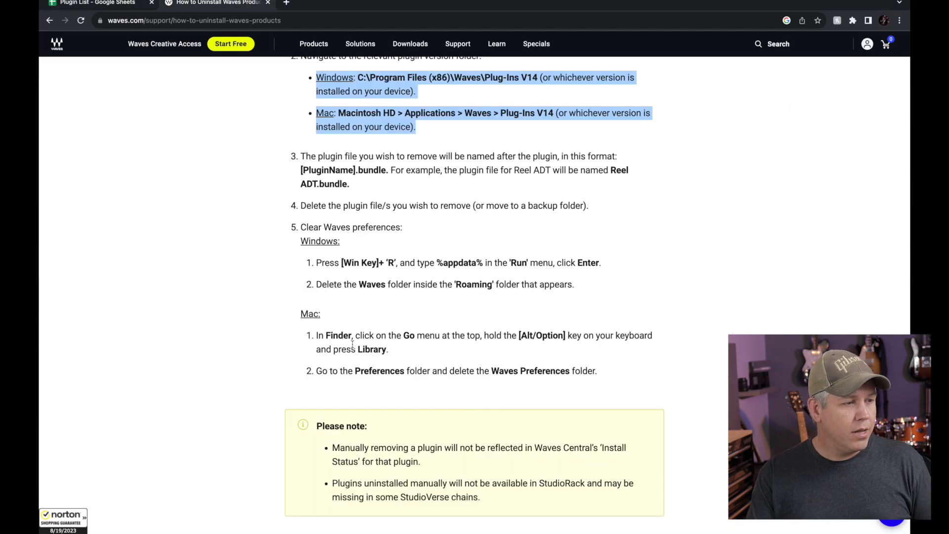
mouse_move(404, 231)
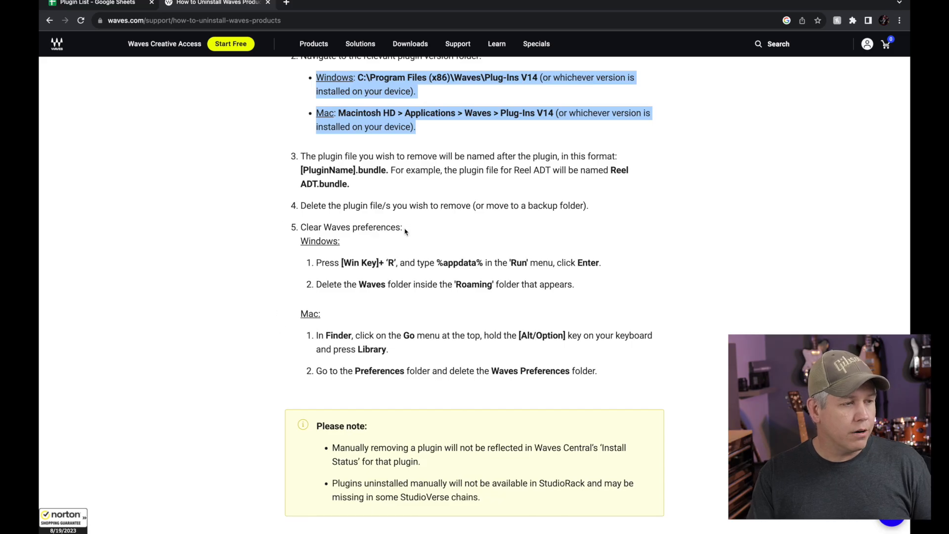
mouse_move(313, 345)
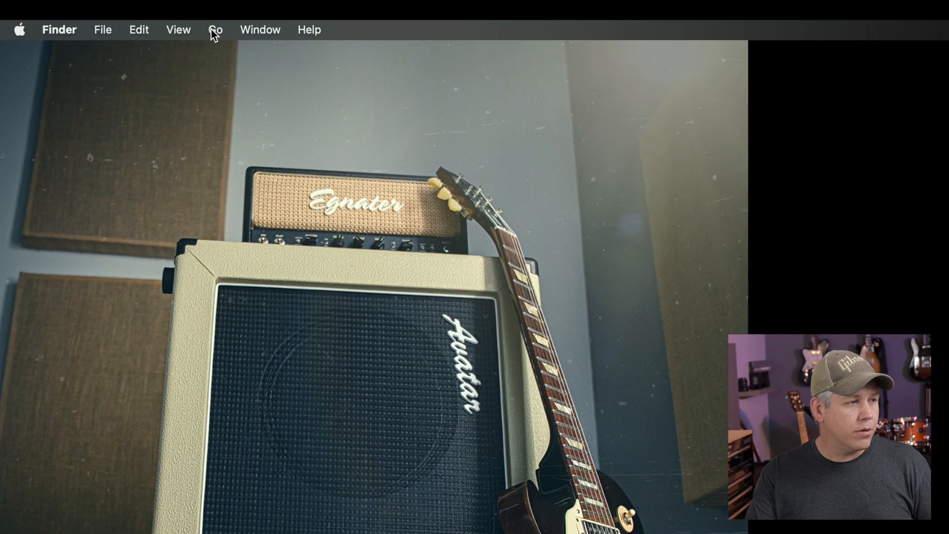
Delete the Waves Preferences folder from Library > Preferences and permanently empty it from the Trash.
left_click(214, 29)
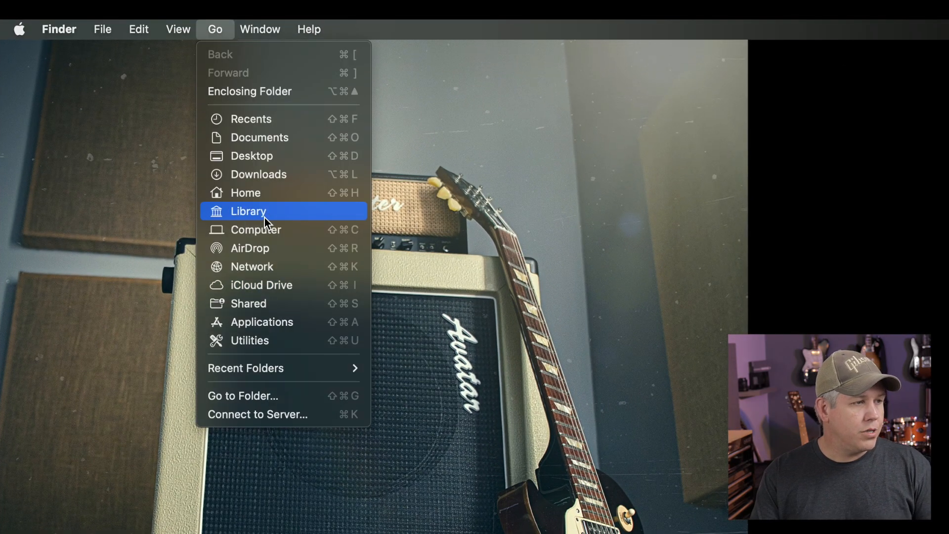
mouse_move(253, 216)
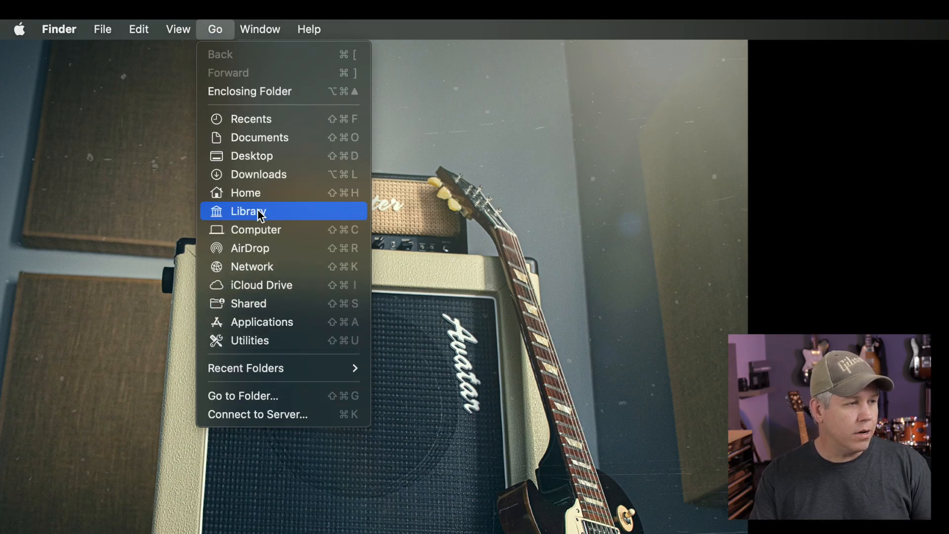
left_click(247, 211)
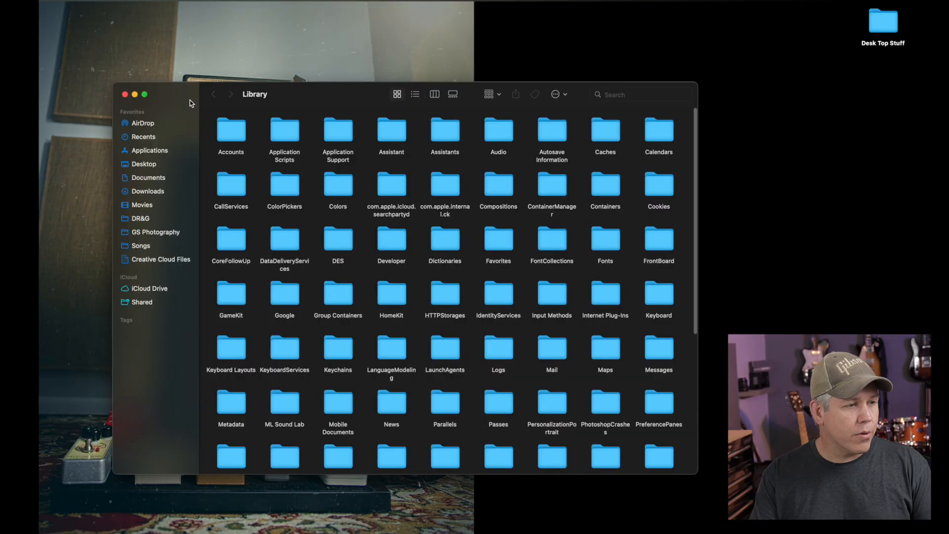
mouse_move(331, 109)
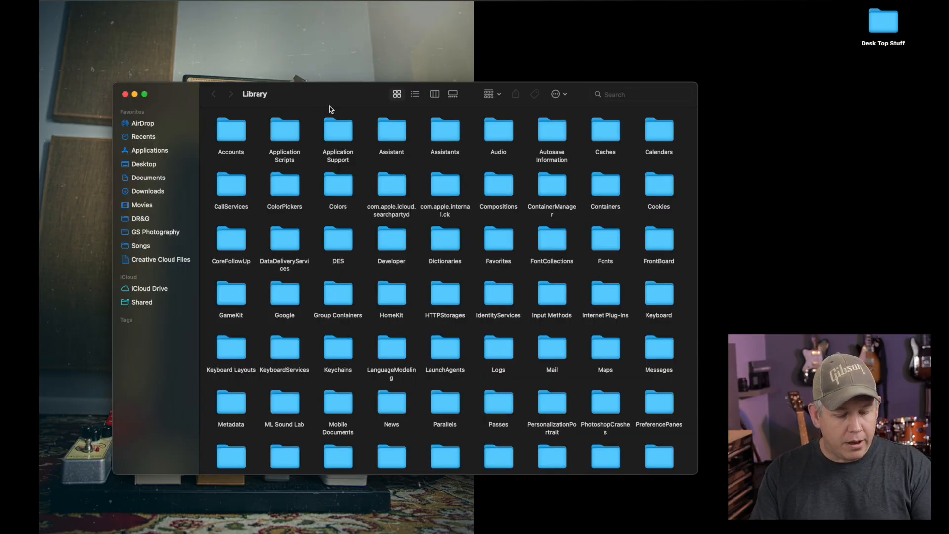
left_click(445, 403)
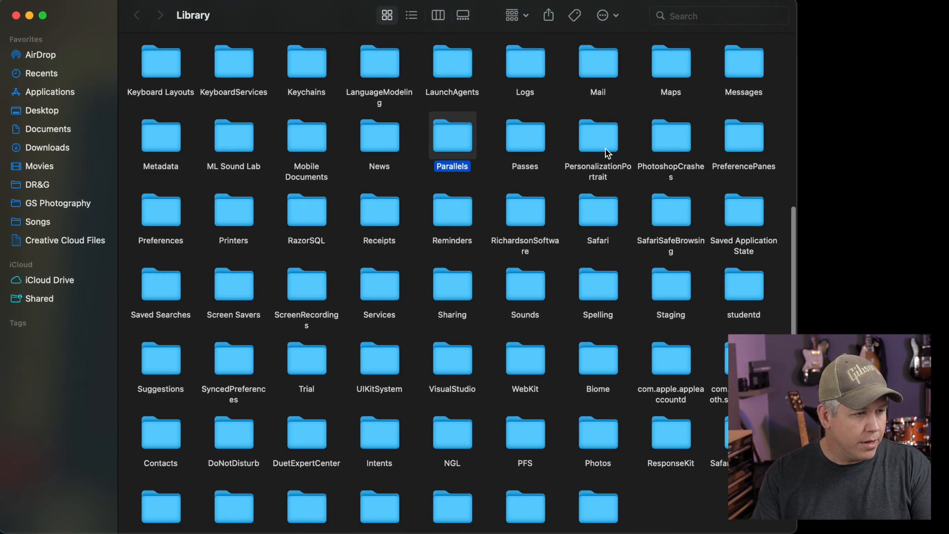
mouse_move(152, 231)
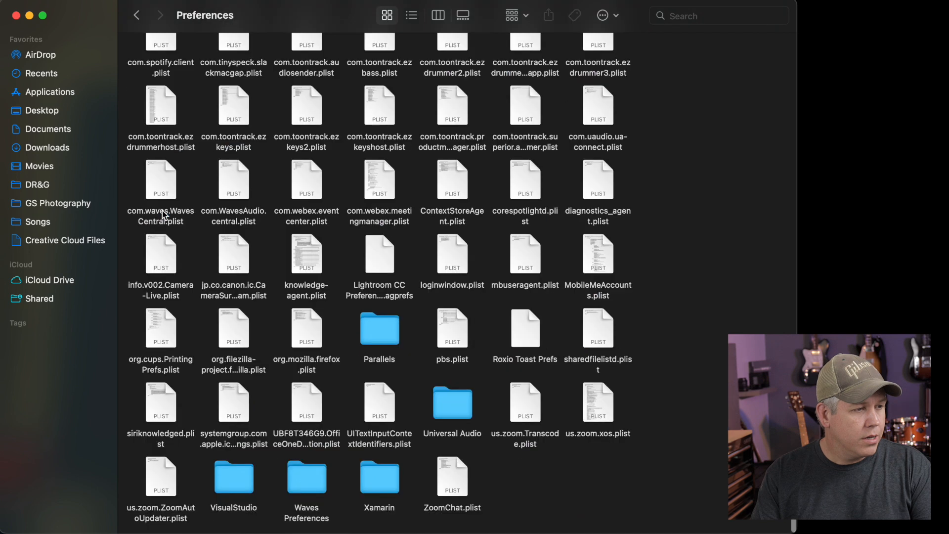
left_click(307, 477)
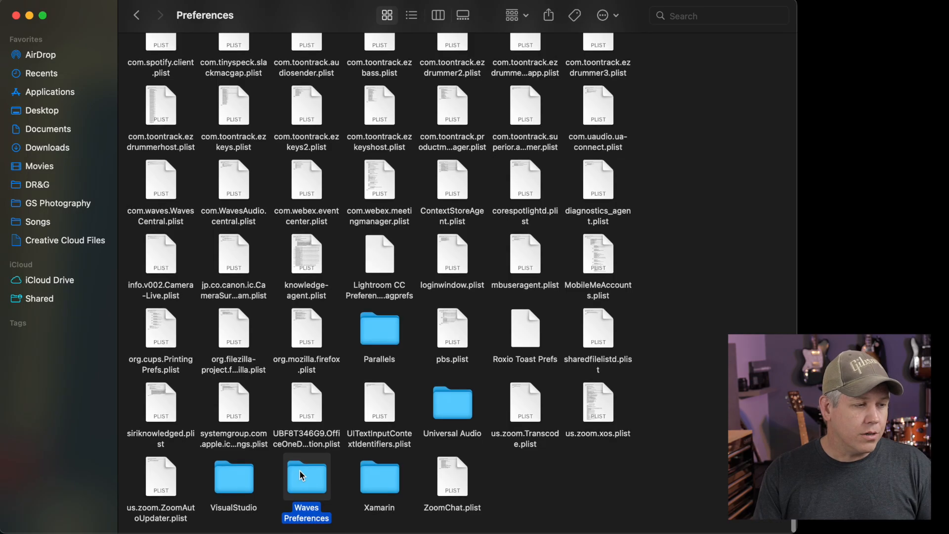
right_click(307, 478)
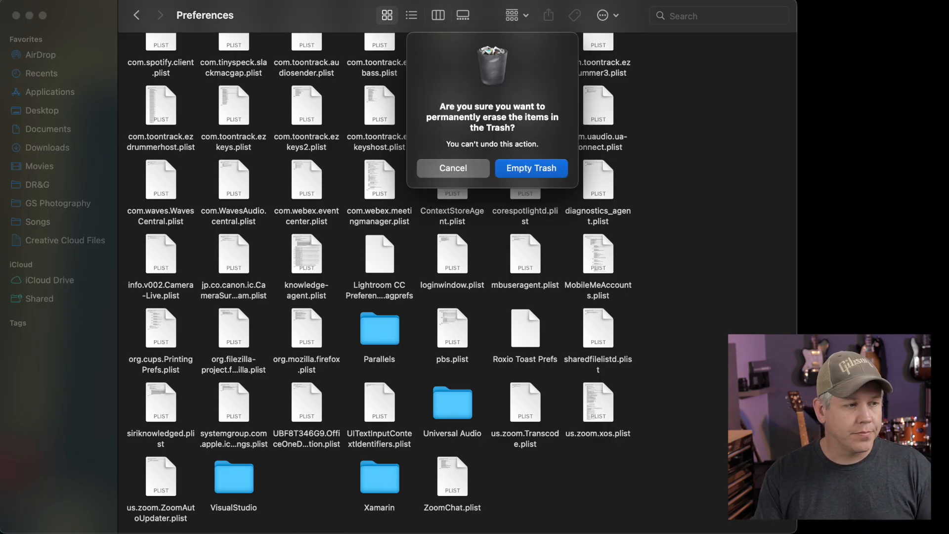
left_click(530, 169)
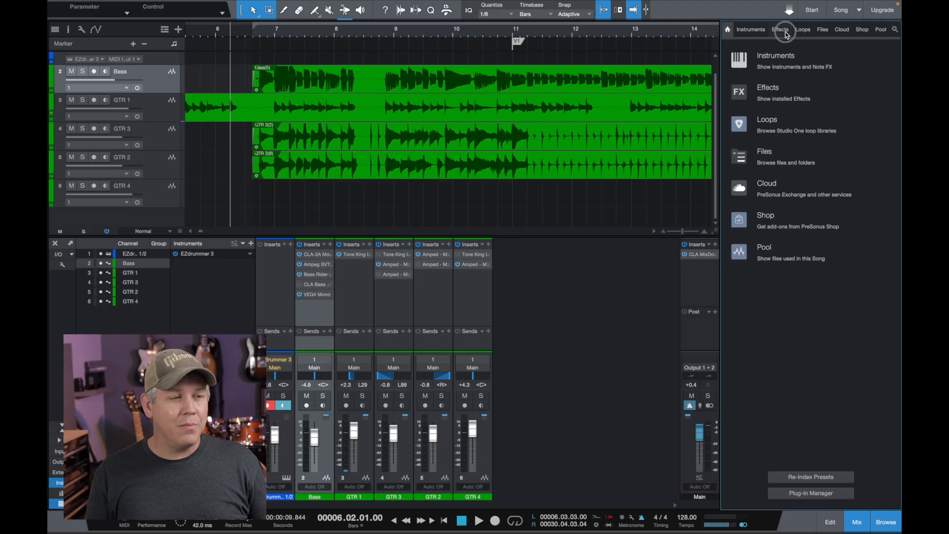
left_click(780, 29)
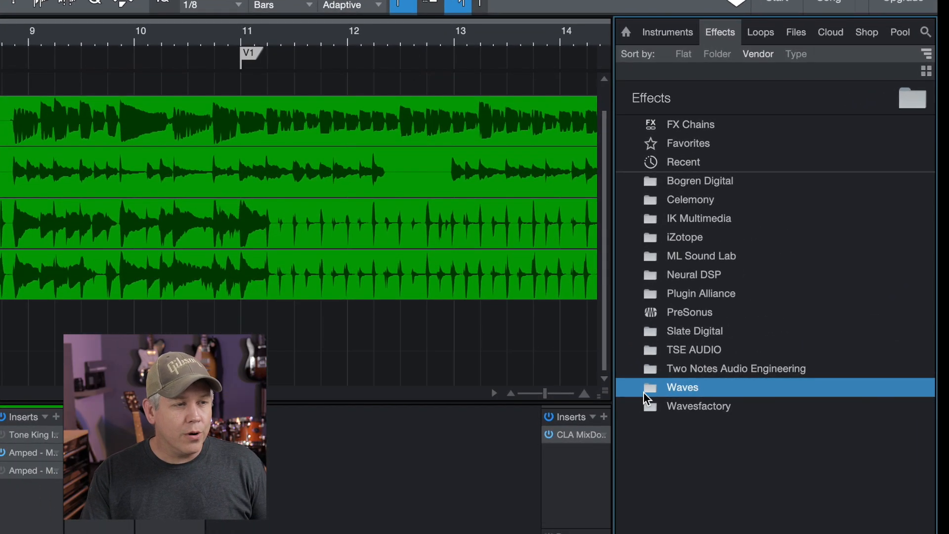
double_click(683, 387)
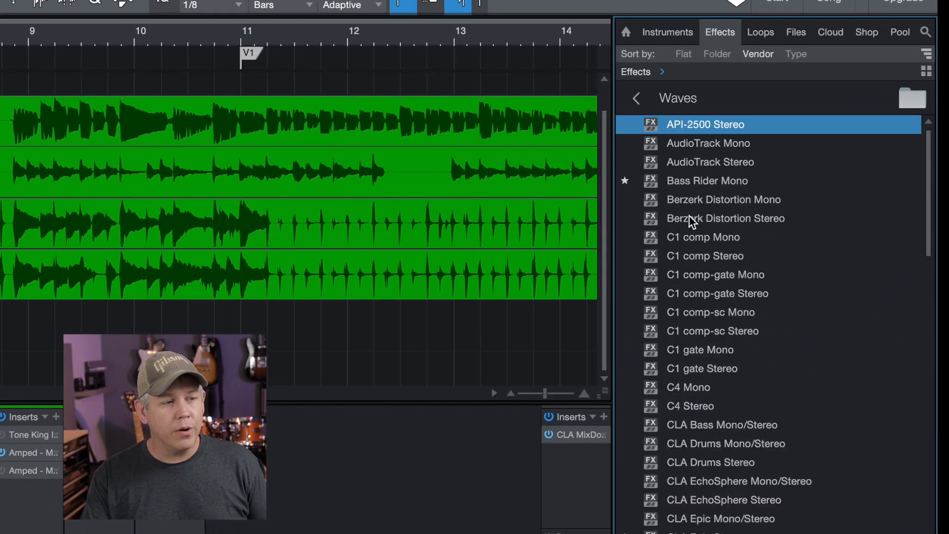
left_click(710, 161)
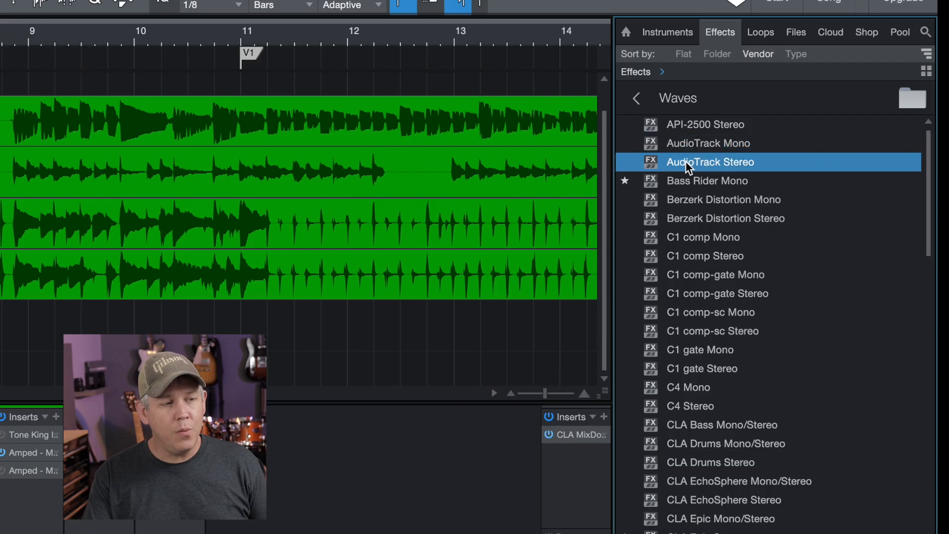
left_click(725, 217)
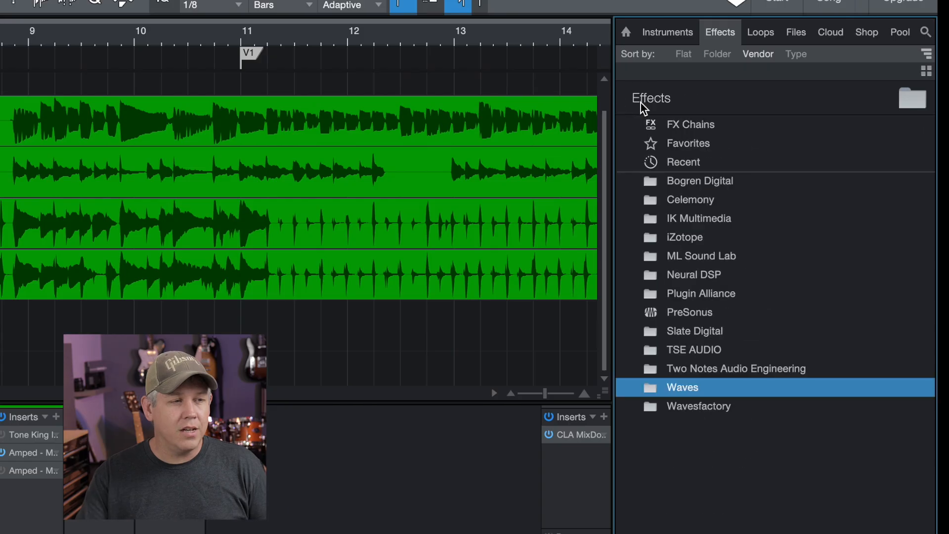
mouse_move(632, 34)
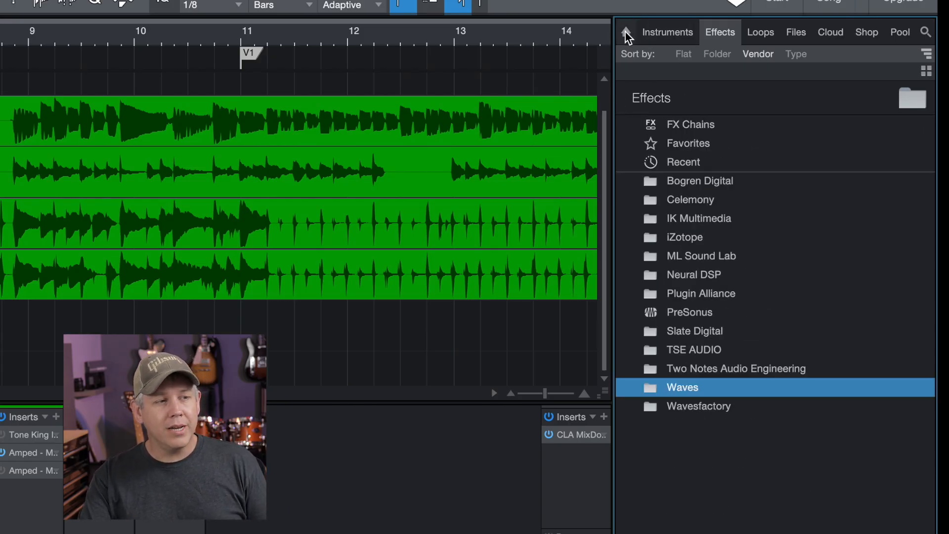
left_click(625, 32)
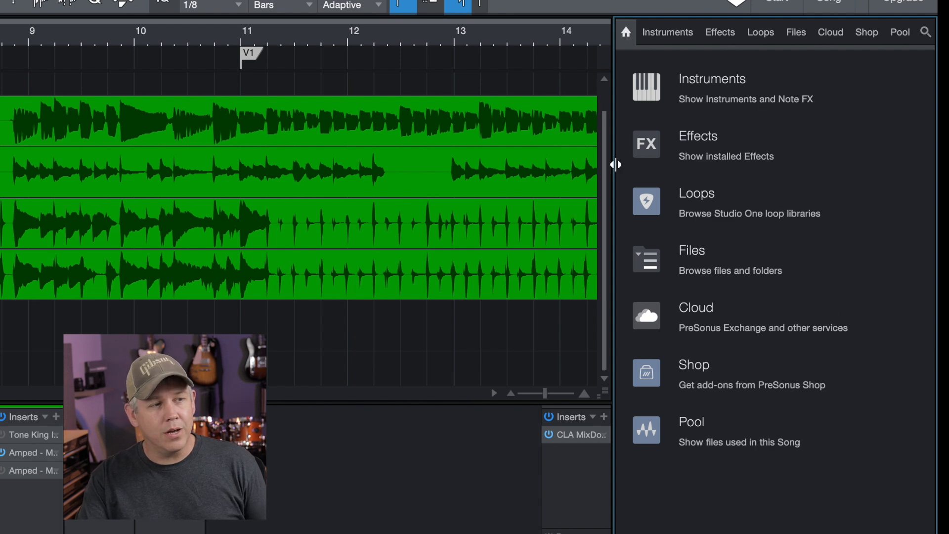
left_click(857, 514)
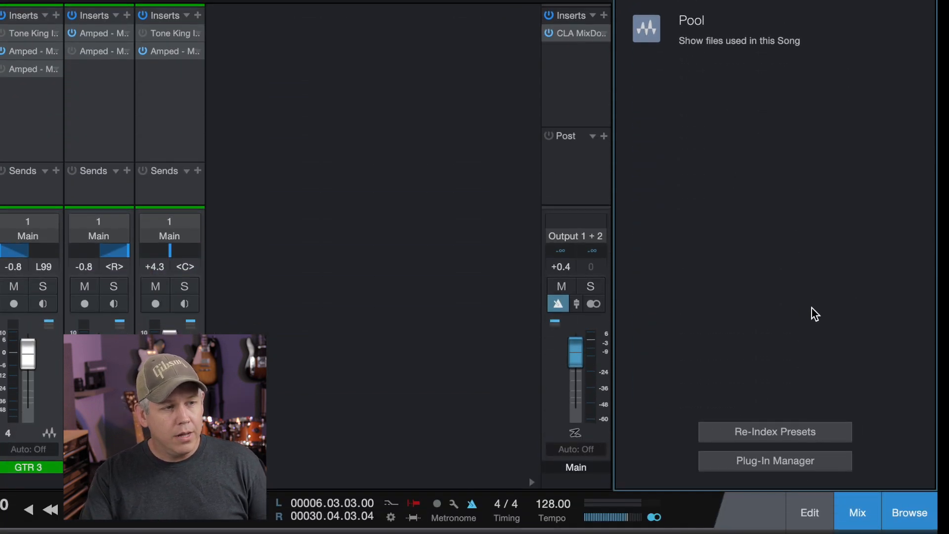
Update the plug-in list in Plug-In Manager, acknowledge the Waves restart notice, and close the manager.
left_click(775, 461)
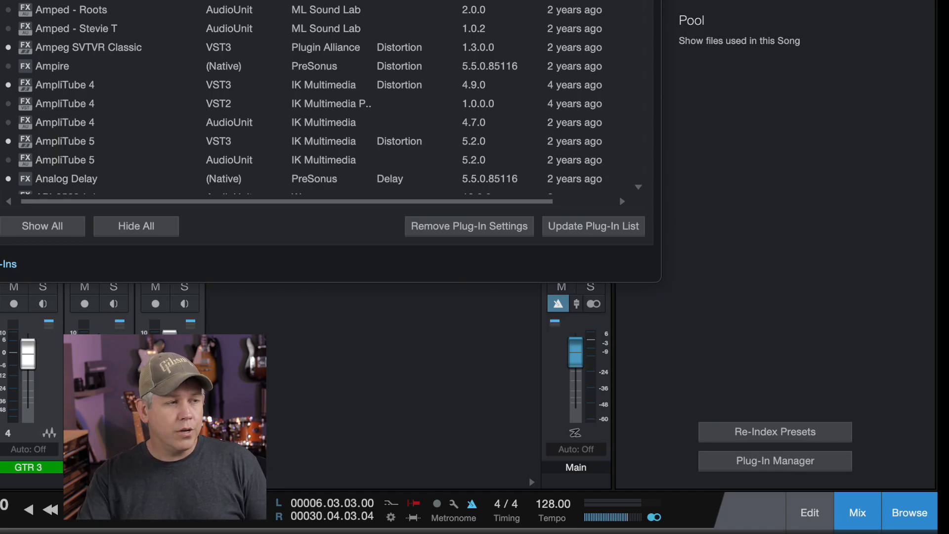
mouse_move(725, 117)
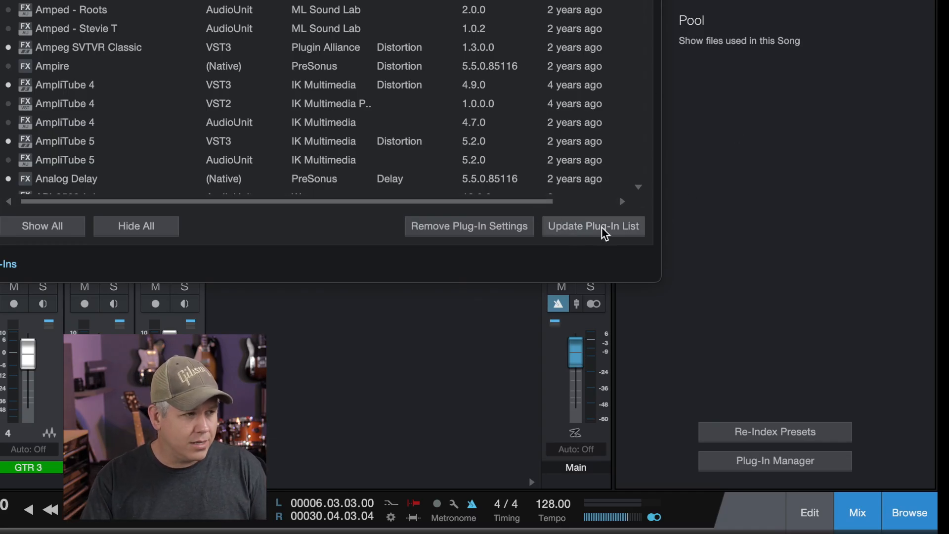
mouse_move(608, 233)
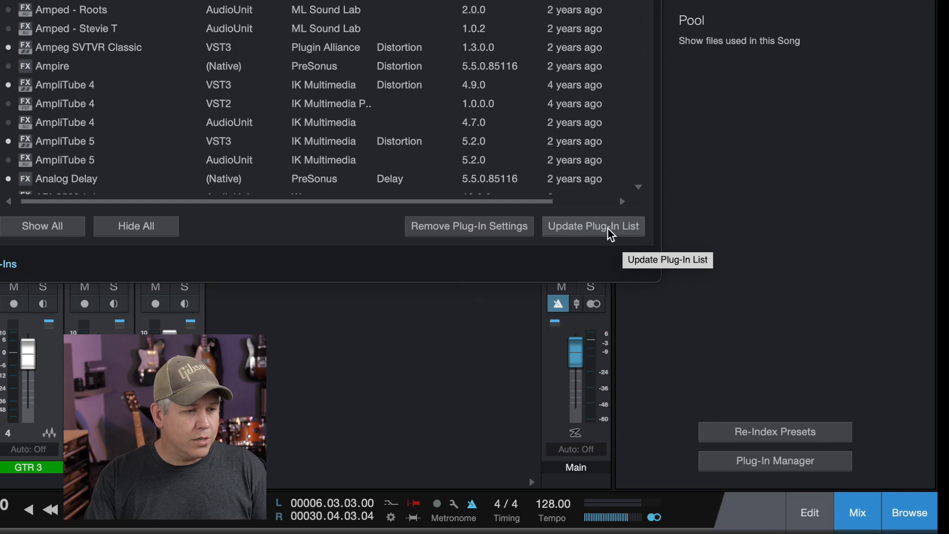
left_click(592, 225)
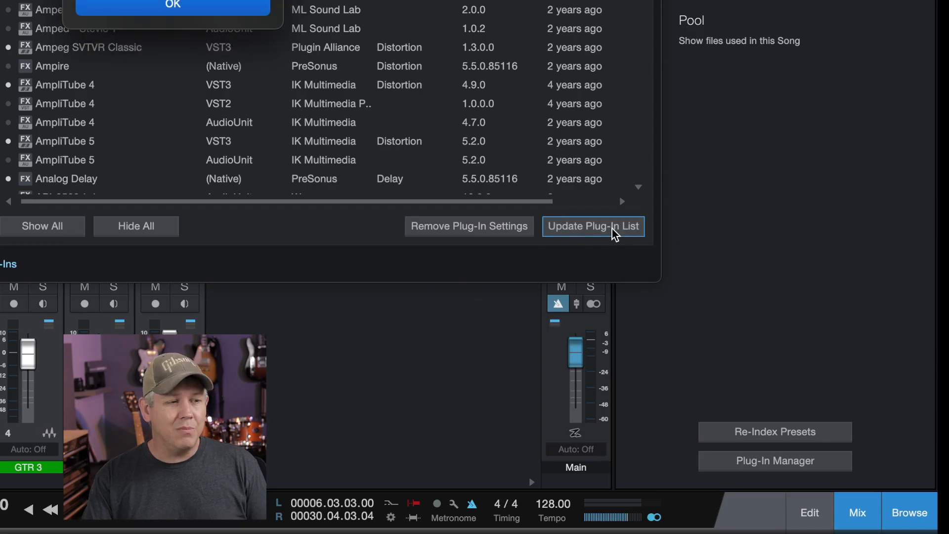
left_click(592, 226)
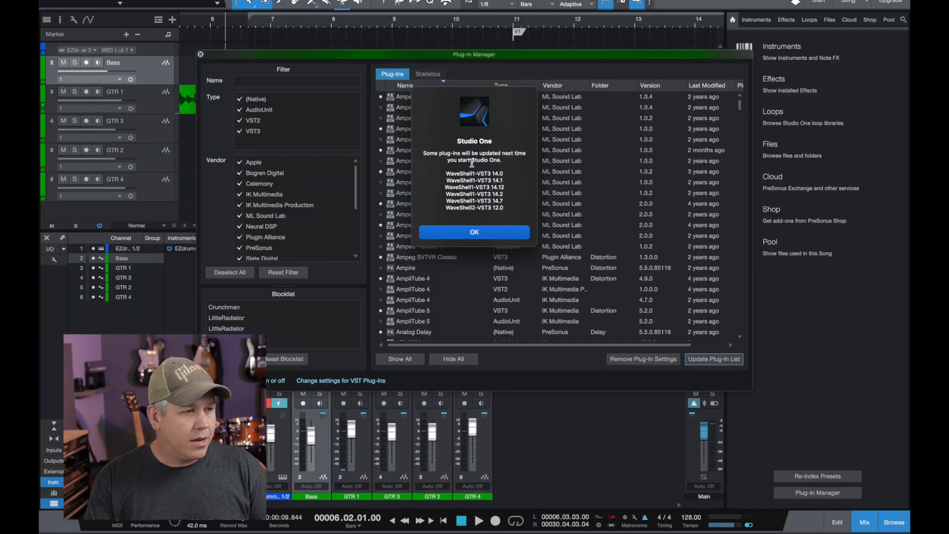
left_click(473, 231)
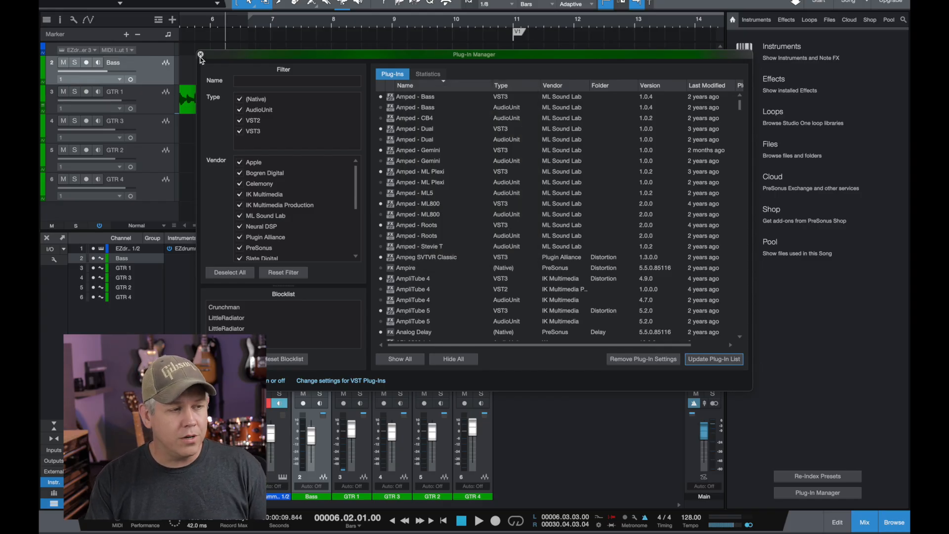
left_click(201, 54)
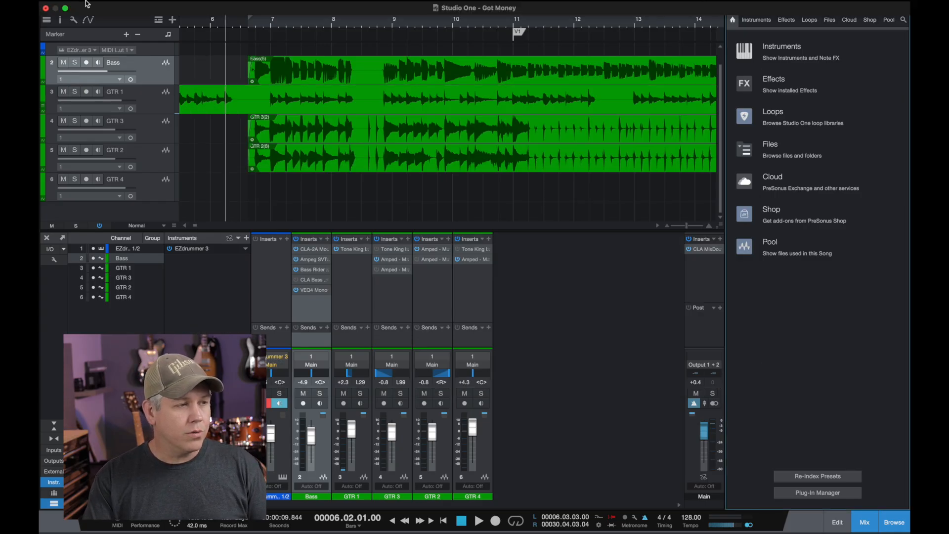
left_click(72, 6)
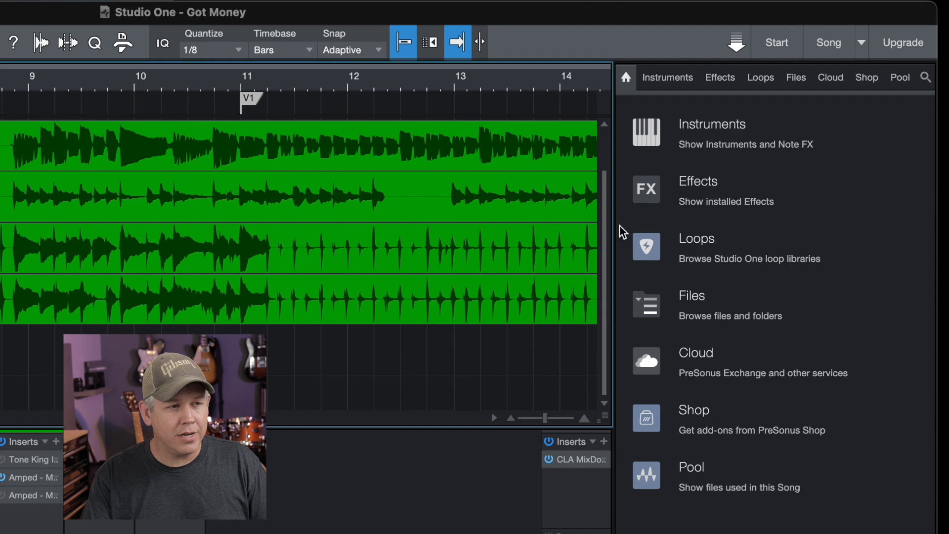
Browse the Waves vendor folder under Effects to confirm only the kept plugins remain.
left_click(720, 77)
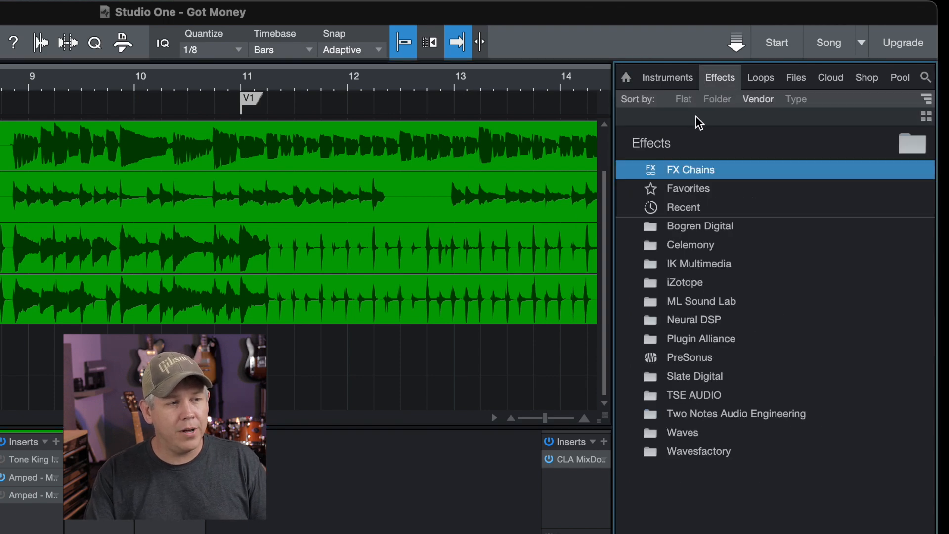
mouse_move(658, 439)
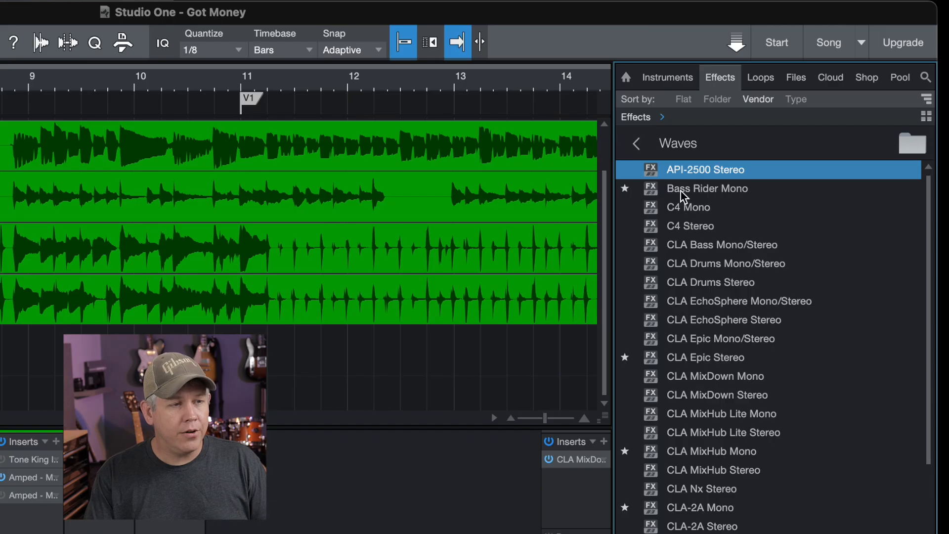
scroll("down", 3)
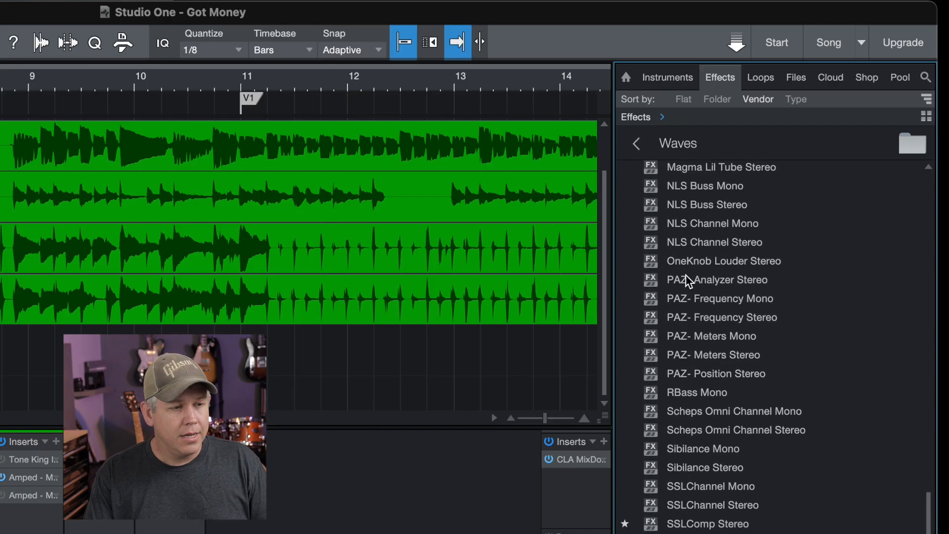